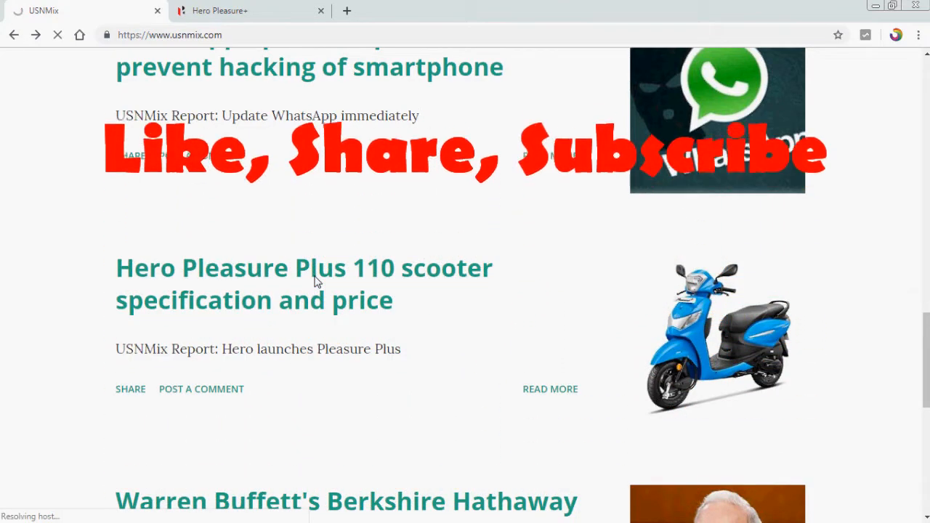
# Step: Open the 'Hero Pleasure Plus 110 scooter specification and price' post and read its introduction
pyautogui.click(304, 268)
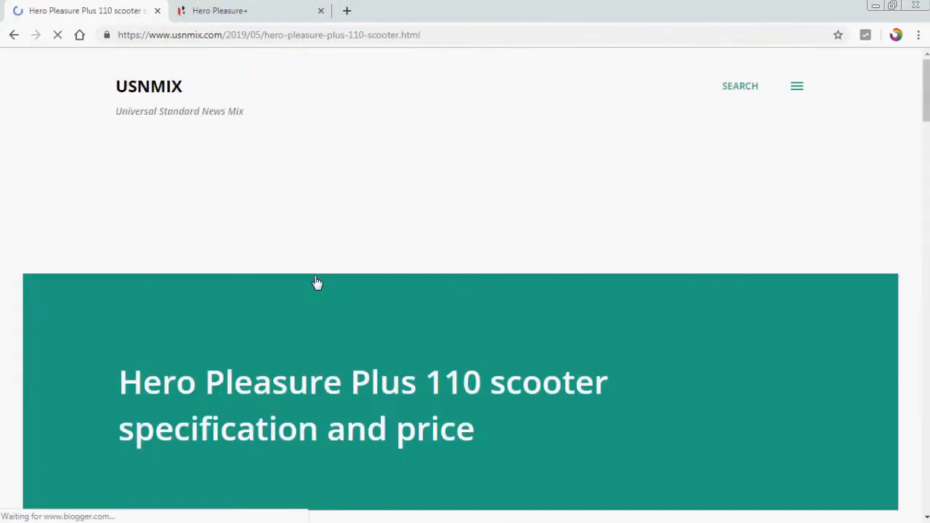
pyautogui.scroll(-3)
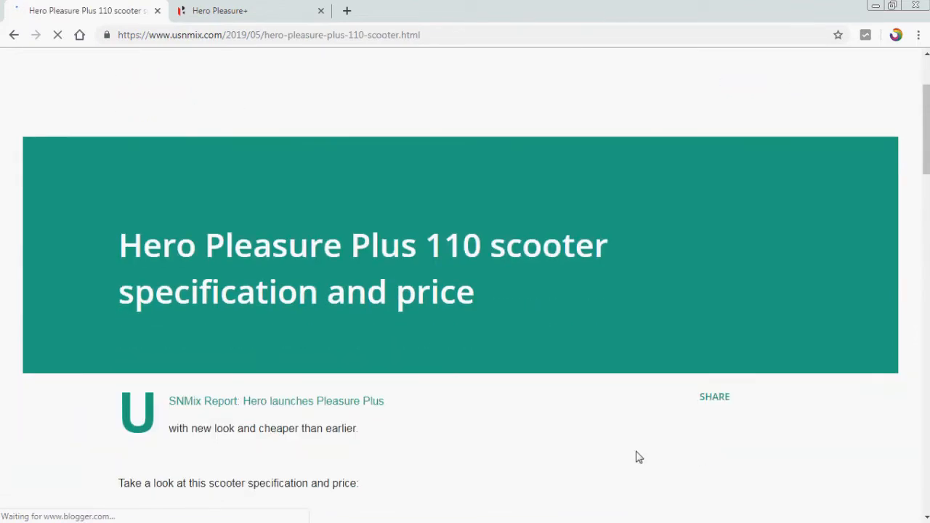
pyautogui.scroll(-3)
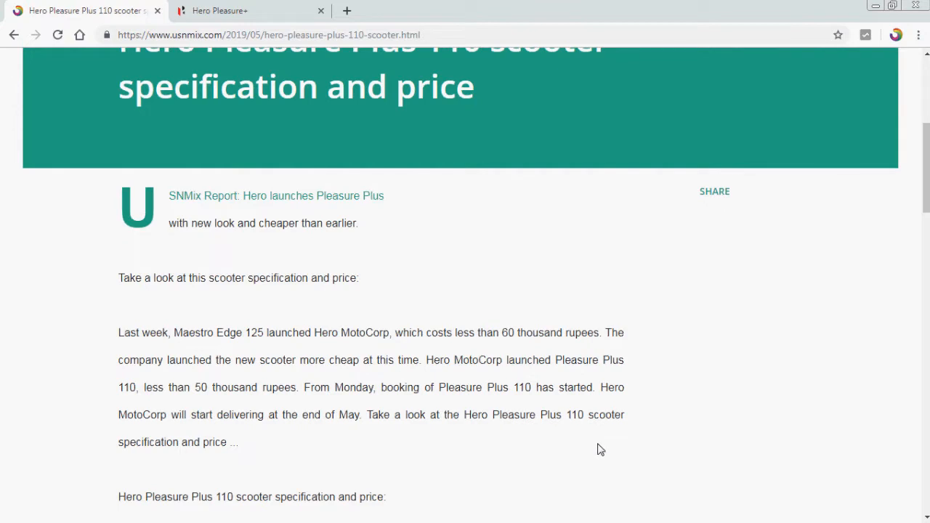
pyautogui.moveTo(736, 422)
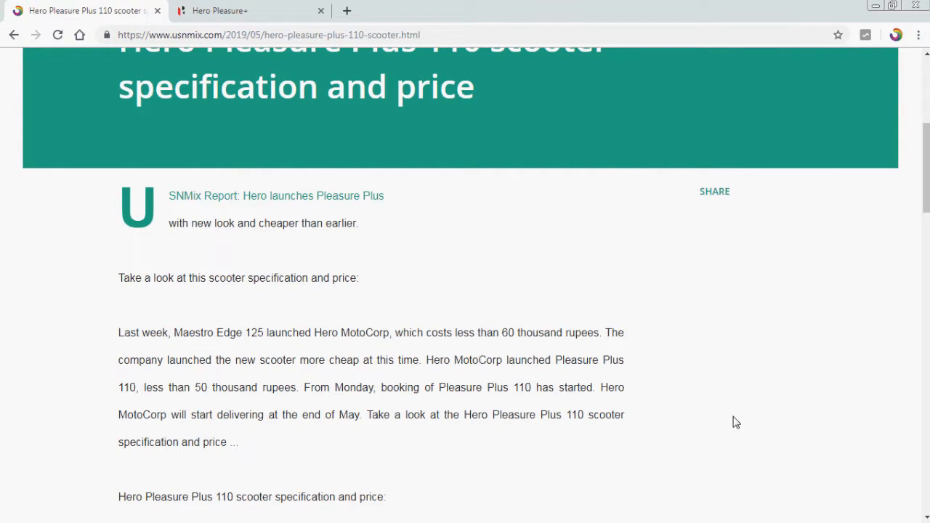
pyautogui.scroll(-3)
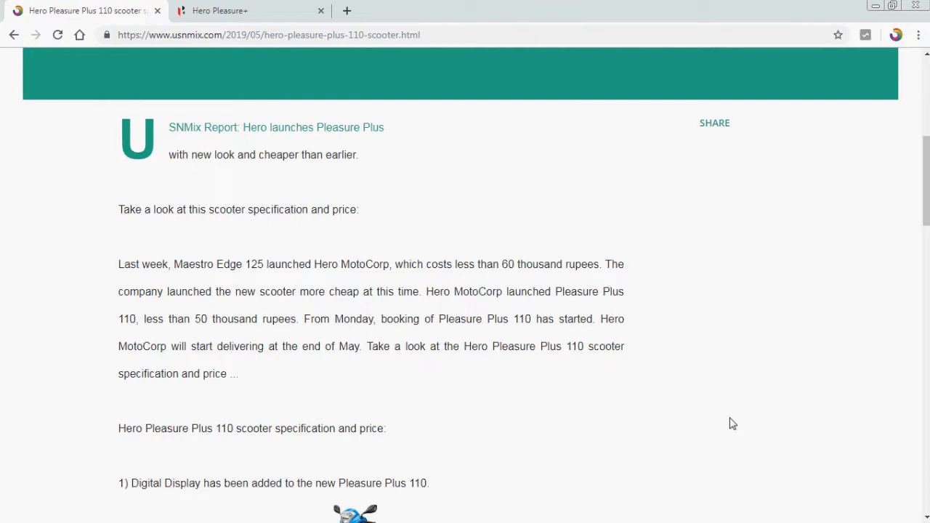
pyautogui.moveTo(774, 361)
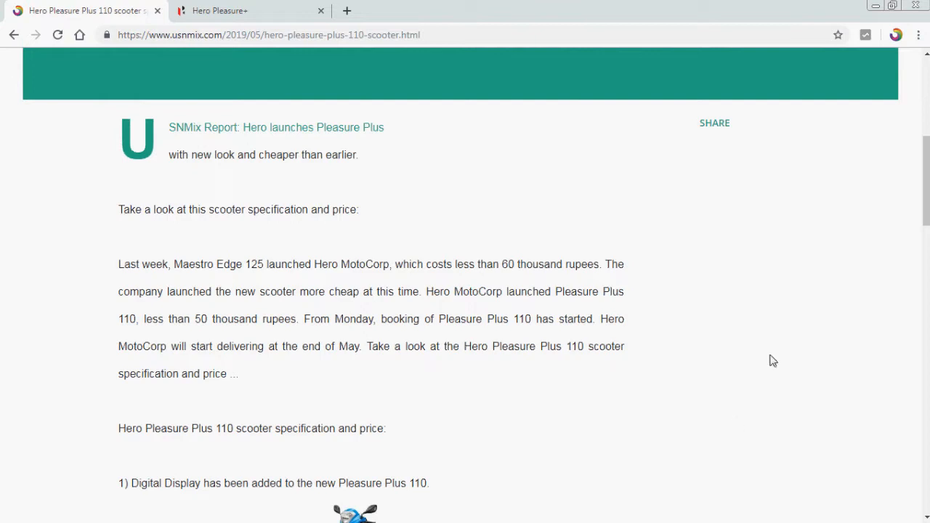
# Step: Read specification points one to four: digital display, USB charging, 110 cc engine, brakes
pyautogui.scroll(-3)
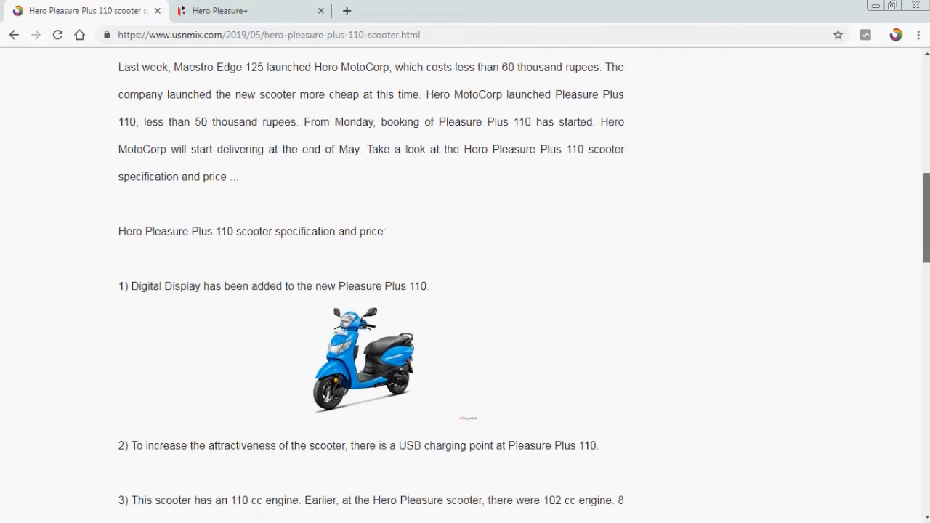
pyautogui.moveTo(808, 285)
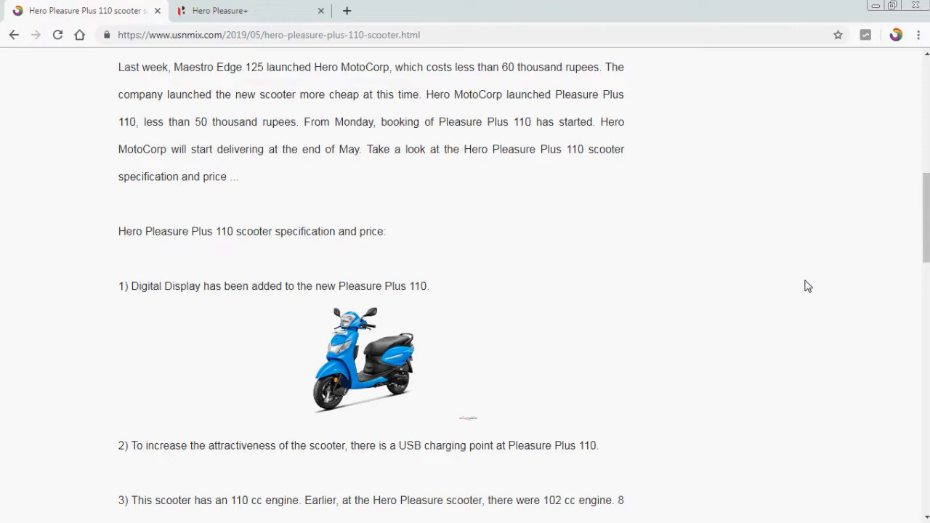
pyautogui.scroll(-3)
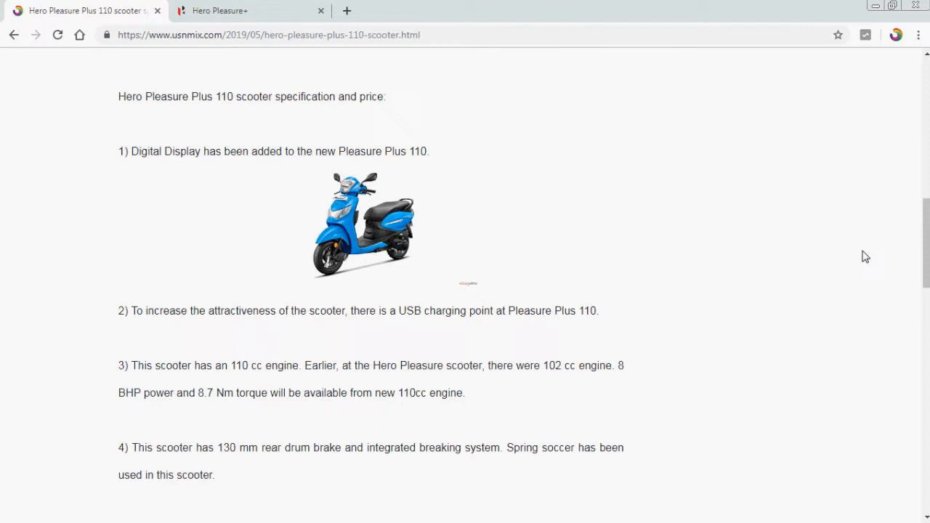
pyautogui.moveTo(898, 272)
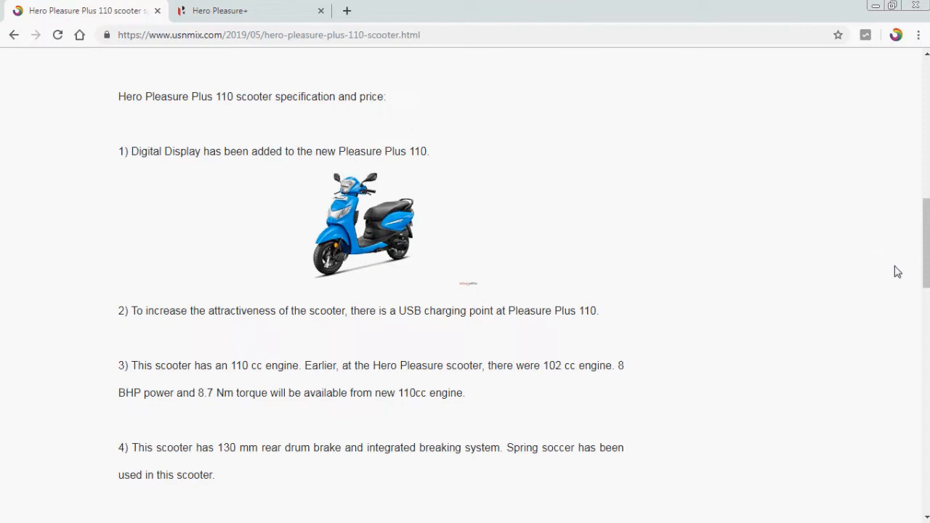
# Step: Read the tail light and Rs 47,300 Delhi price points down to the Comments box
pyautogui.scroll(-3)
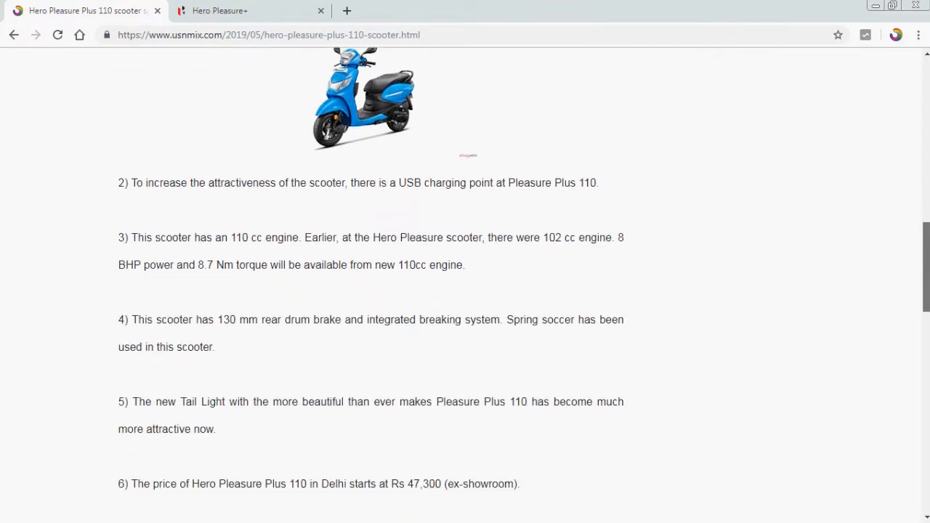
pyautogui.scroll(-3)
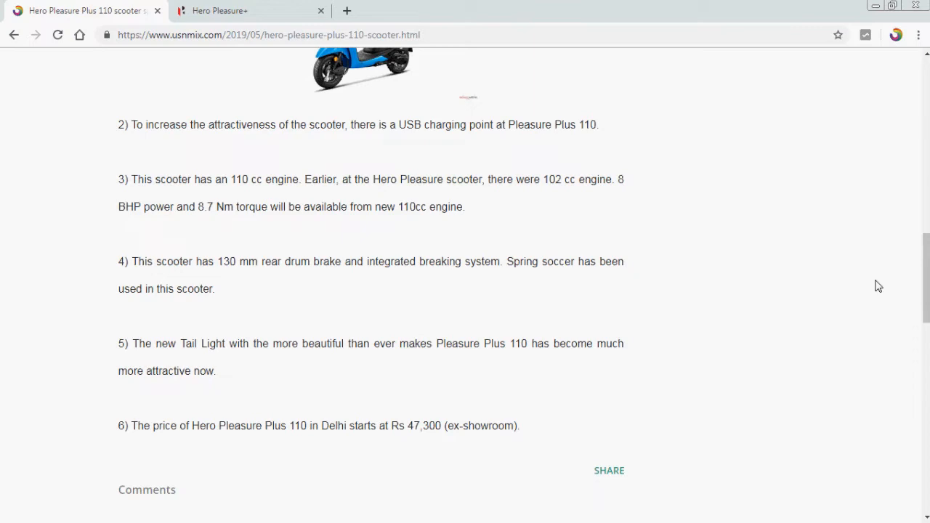
pyautogui.moveTo(794, 317)
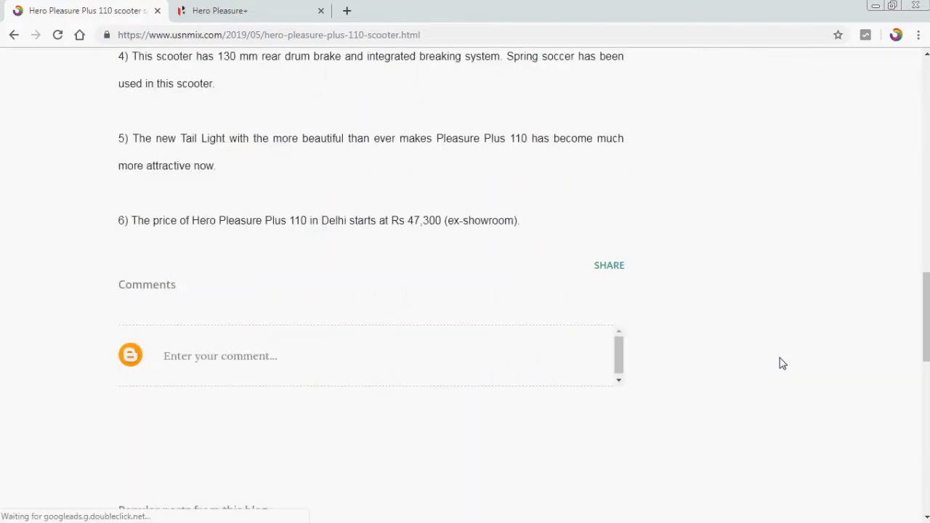
pyautogui.scroll(3)
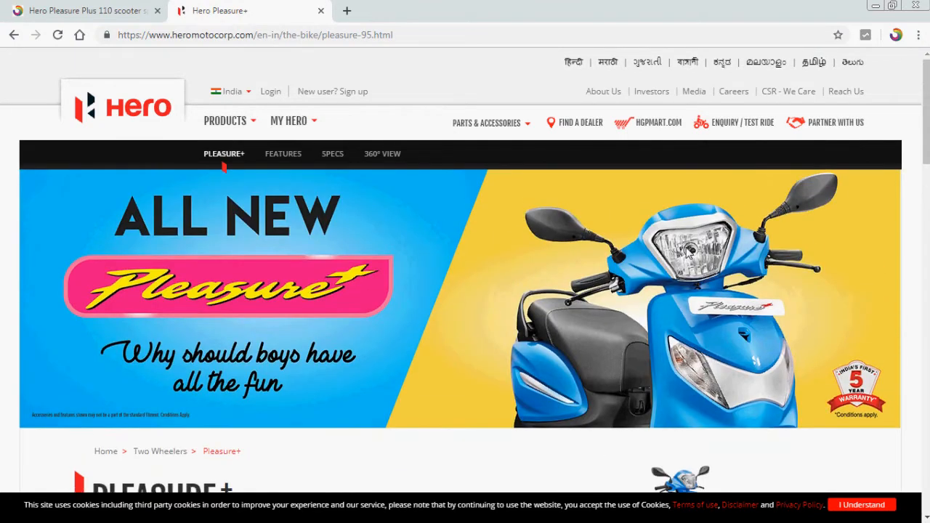
pyautogui.moveTo(501, 331)
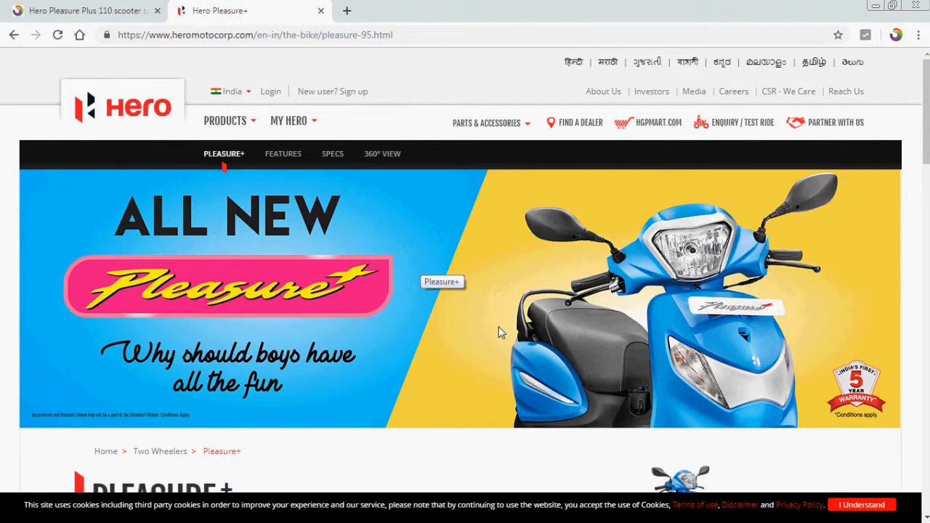
# Step: Show the Pleasure+ scooter in Glossy White, Matte Red and Glossy Blue colours
pyautogui.scroll(-3)
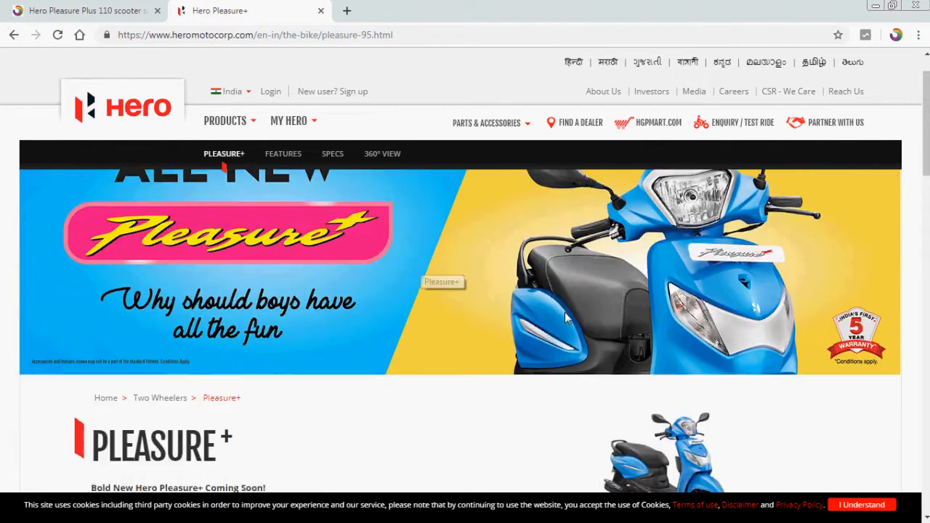
pyautogui.scroll(-3)
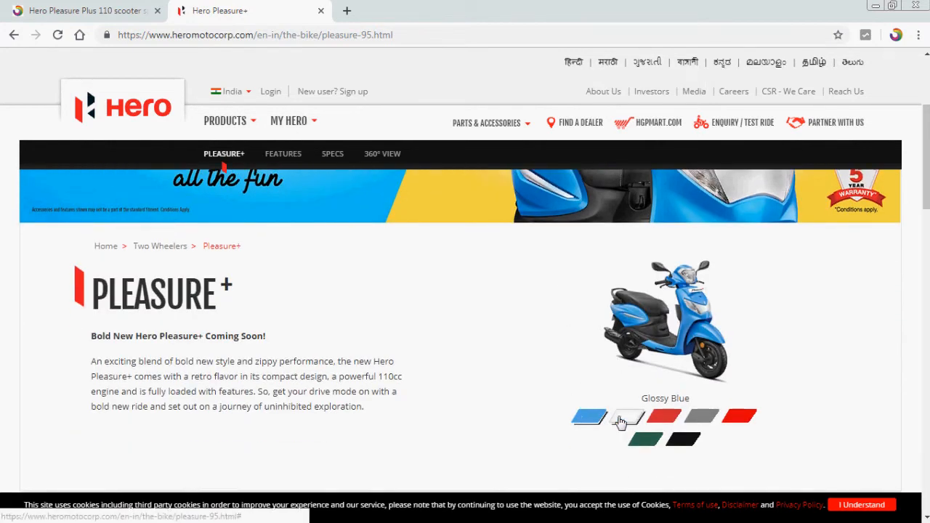
pyautogui.click(628, 416)
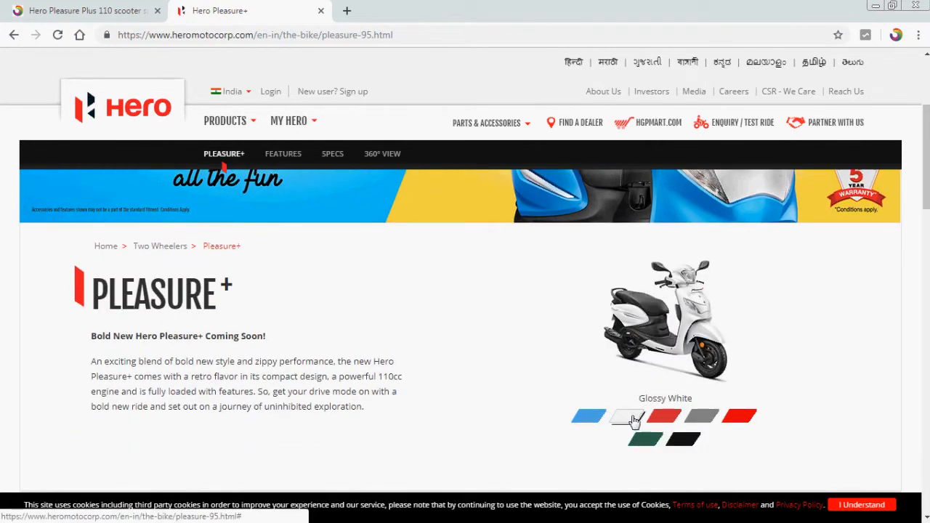
pyautogui.click(702, 416)
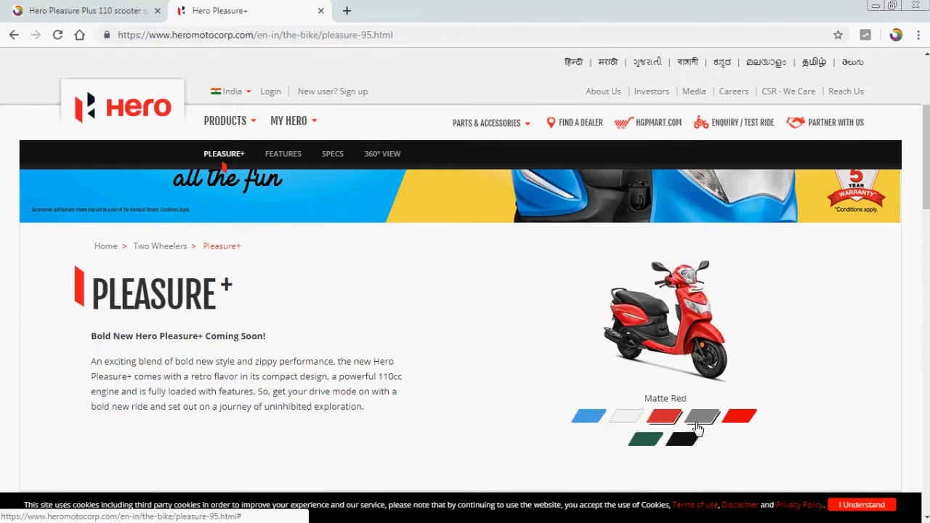
pyautogui.click(701, 416)
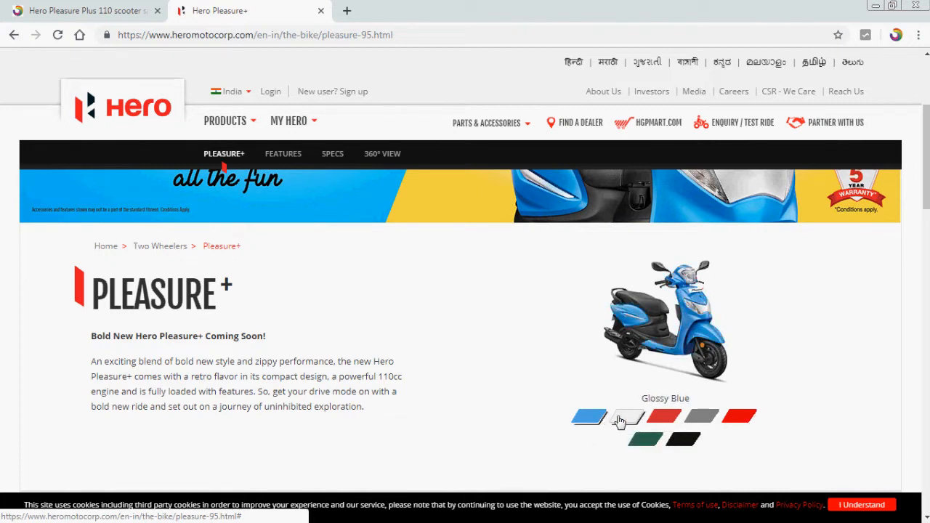
pyautogui.click(628, 416)
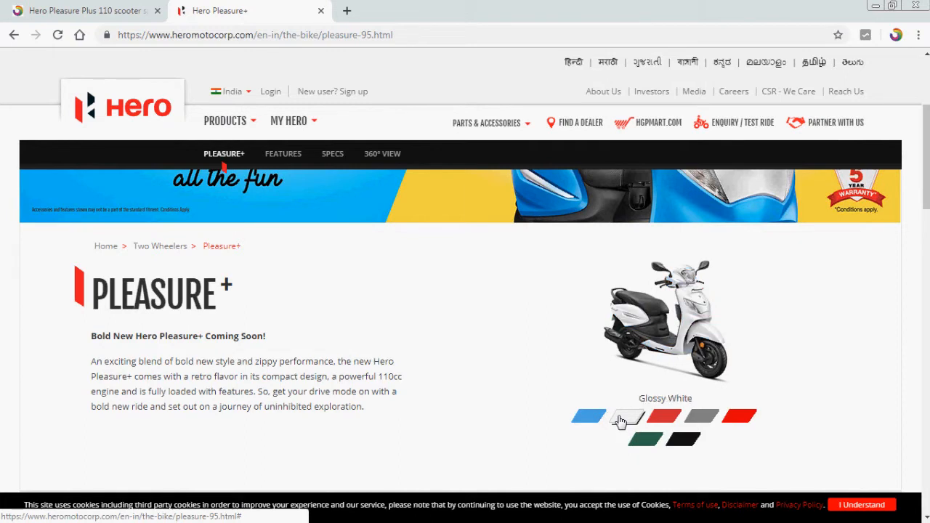
pyautogui.moveTo(662, 416)
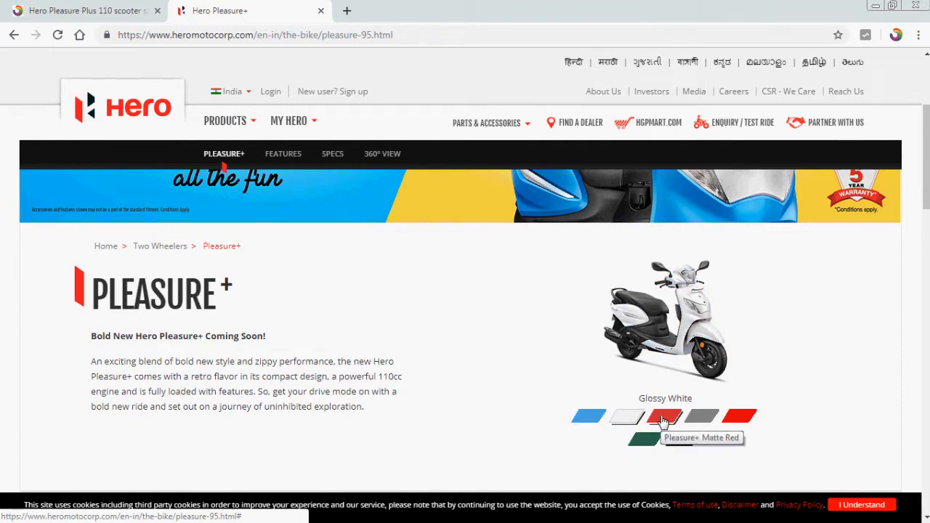
# Step: Cycle through Matte Red, Matte Grey and Matte Green, ending on Glossy Black
pyautogui.click(666, 416)
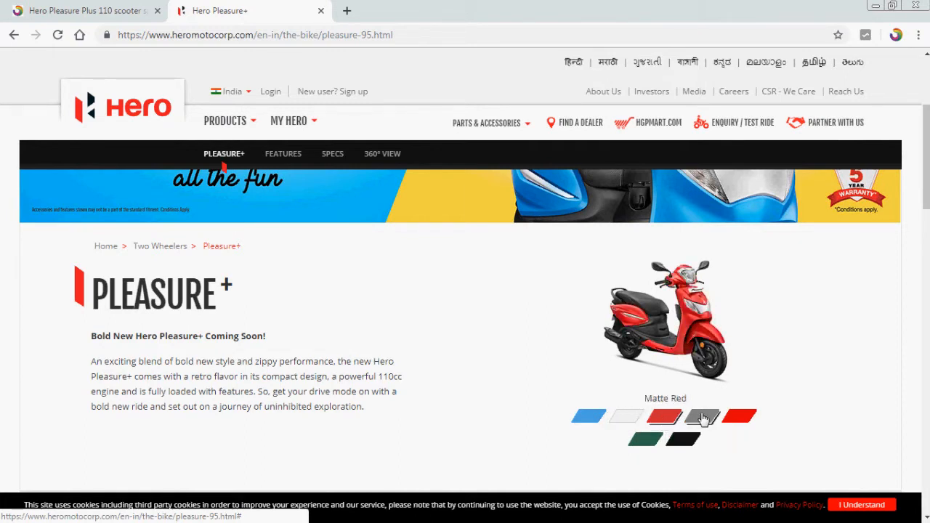
pyautogui.click(702, 416)
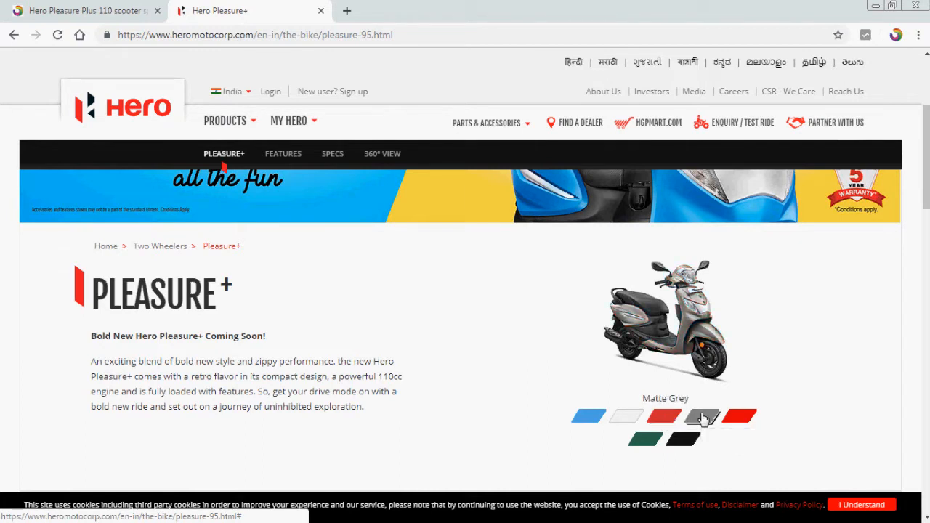
pyautogui.click(740, 415)
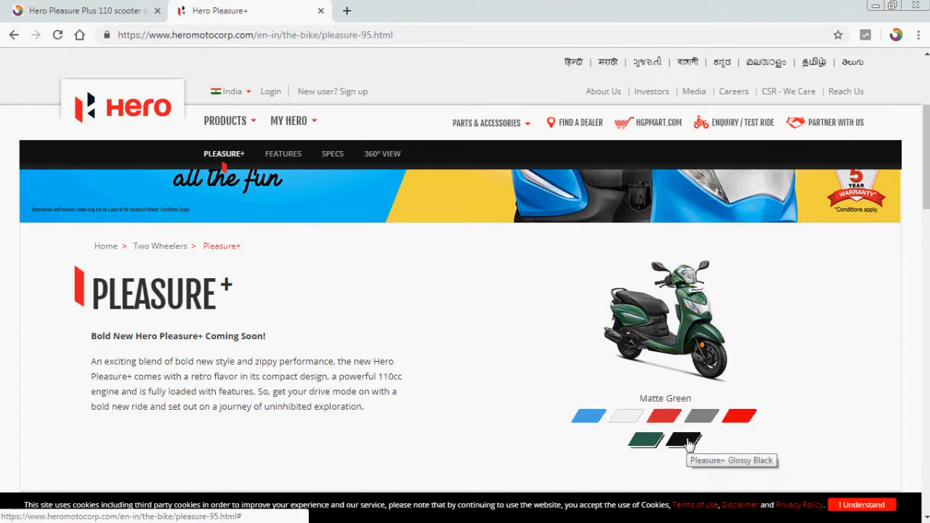
pyautogui.click(685, 442)
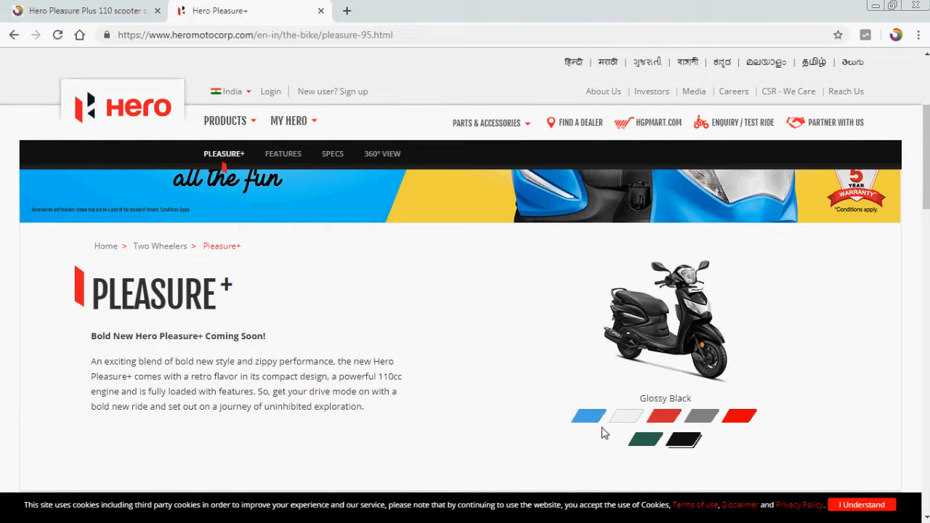
pyautogui.moveTo(683, 439)
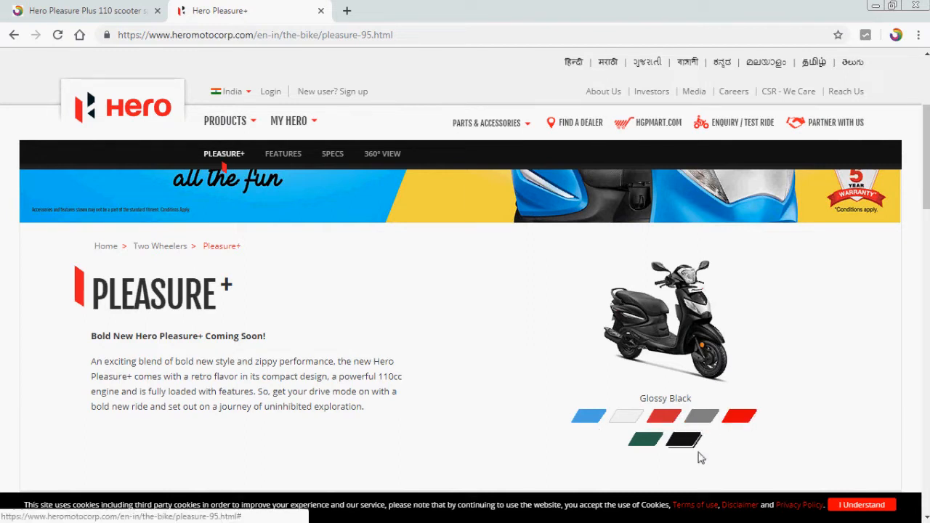
# Step: Scroll the Pleasure+ page down to the 360° VIEW heading with the blue scooter
pyautogui.scroll(-3)
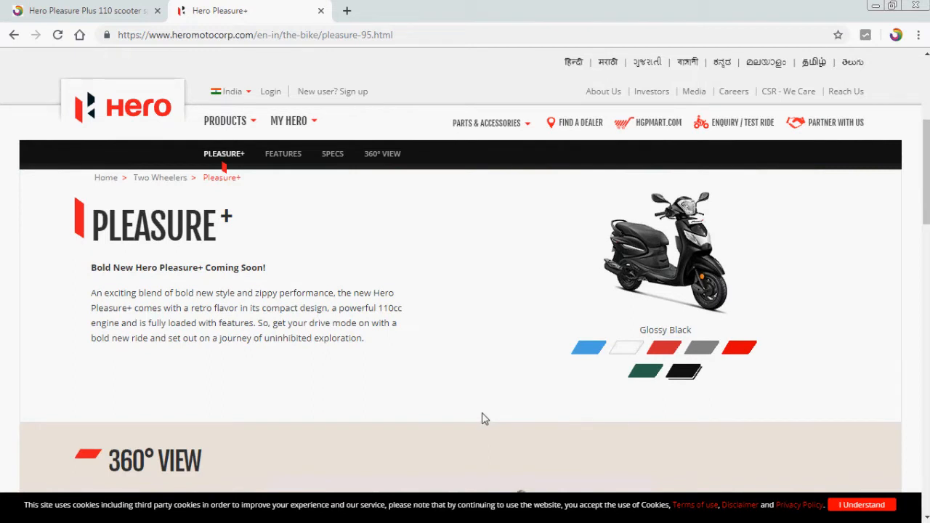
pyautogui.moveTo(480, 415)
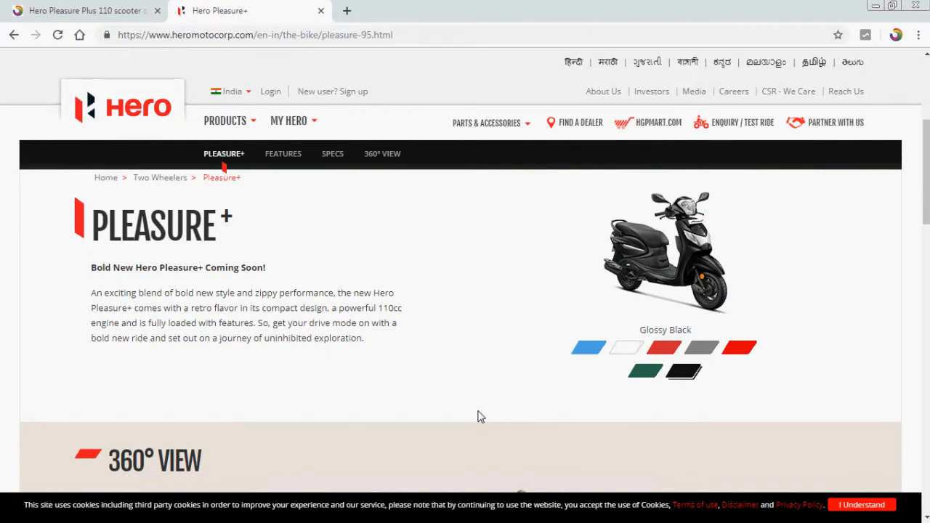
pyautogui.moveTo(790, 435)
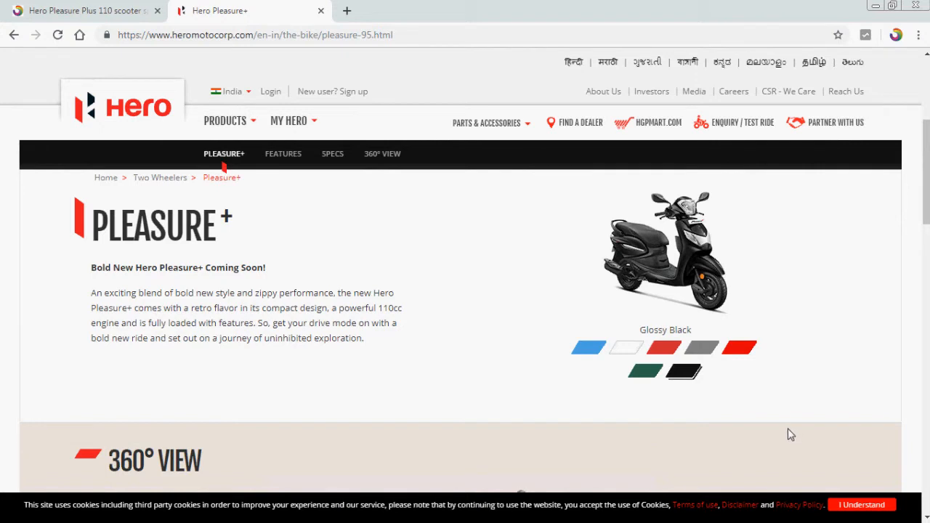
pyautogui.moveTo(785, 435)
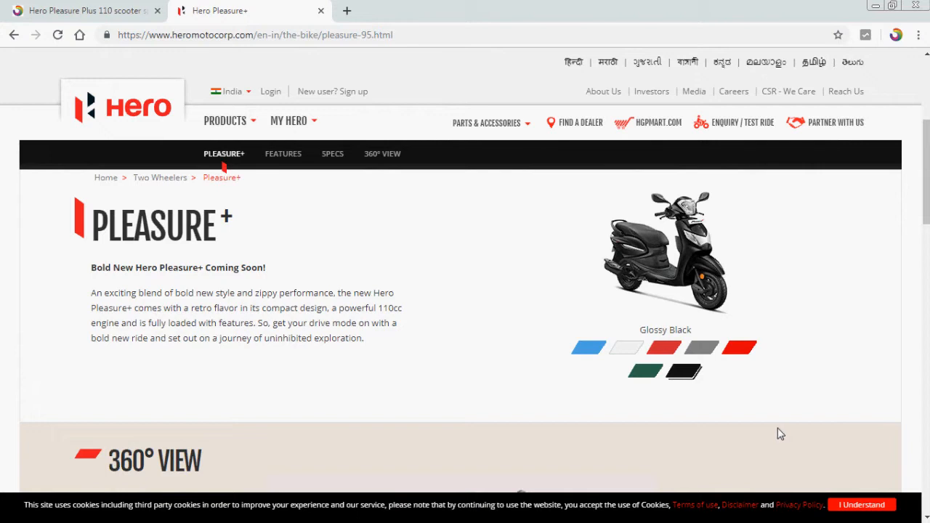
pyautogui.scroll(-3)
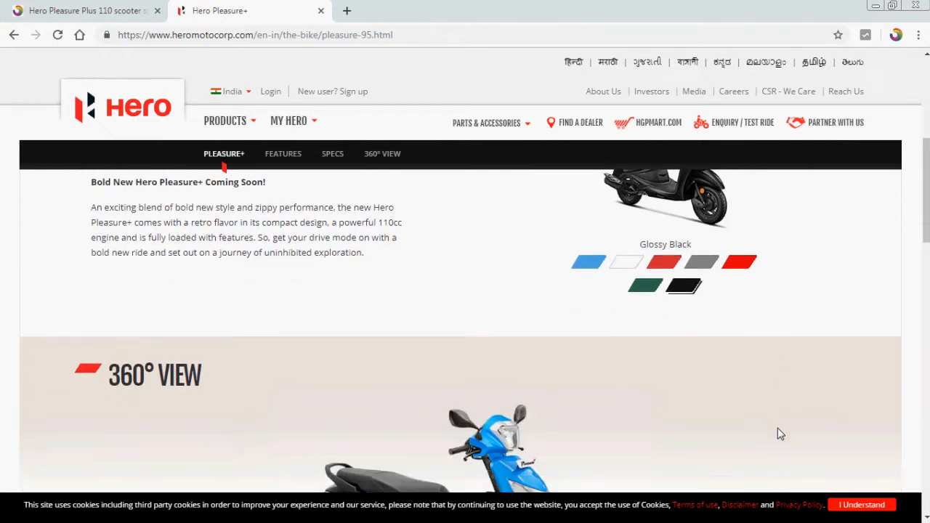
# Step: Spin the blue Pleasure+ in the 360° viewer through front, rear and side angles
pyautogui.scroll(-3)
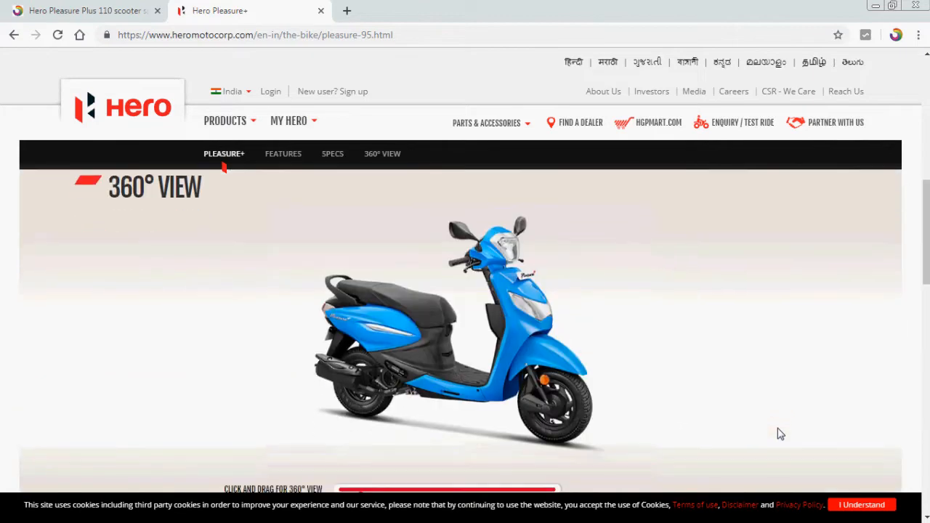
pyautogui.moveTo(560, 366)
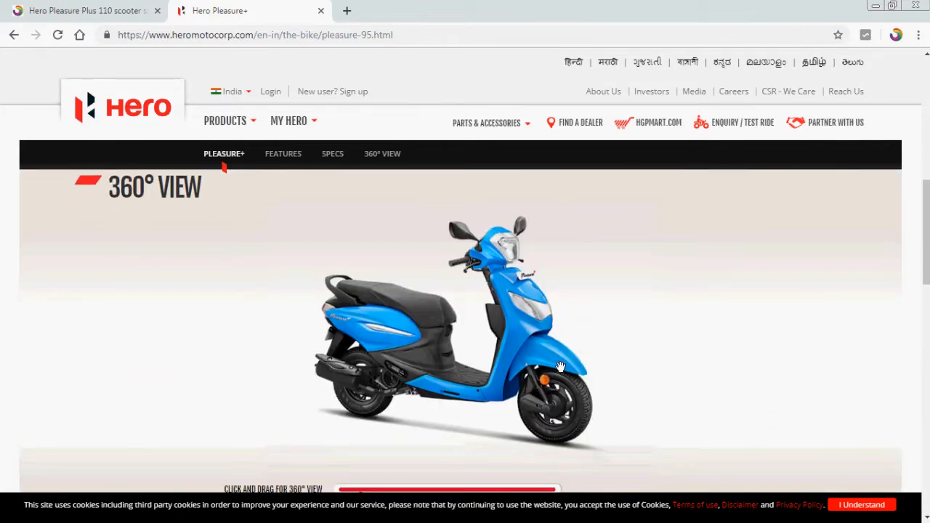
pyautogui.moveTo(560, 366); pyautogui.dragTo(381, 366)
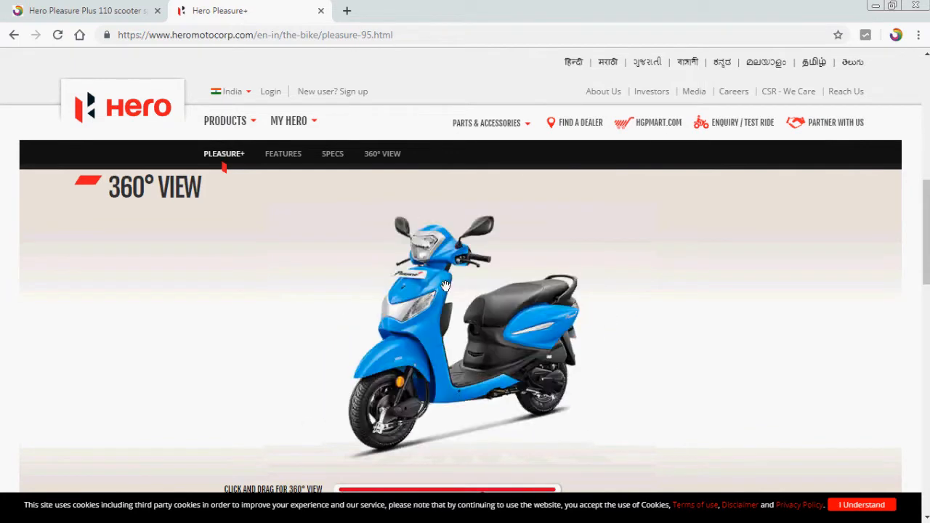
pyautogui.moveTo(443, 283); pyautogui.dragTo(494, 291)
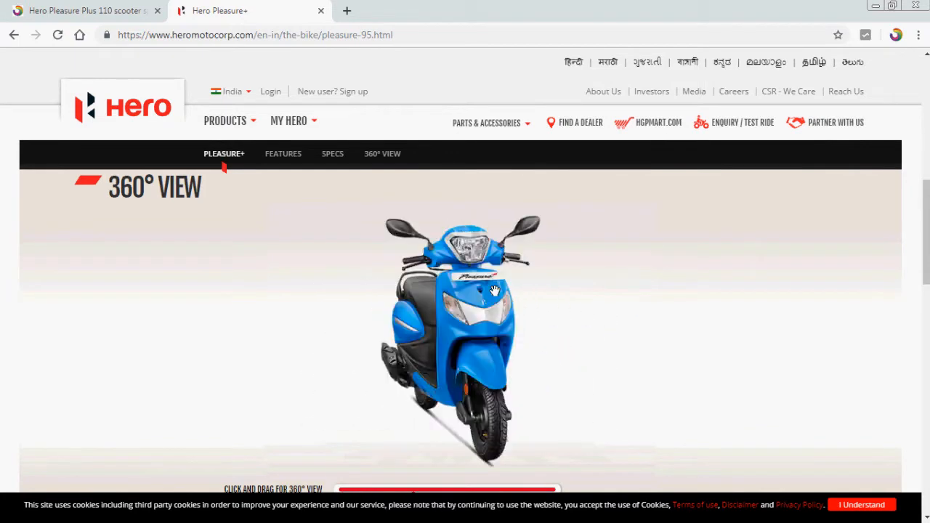
pyautogui.moveTo(494, 290); pyautogui.dragTo(349, 229)
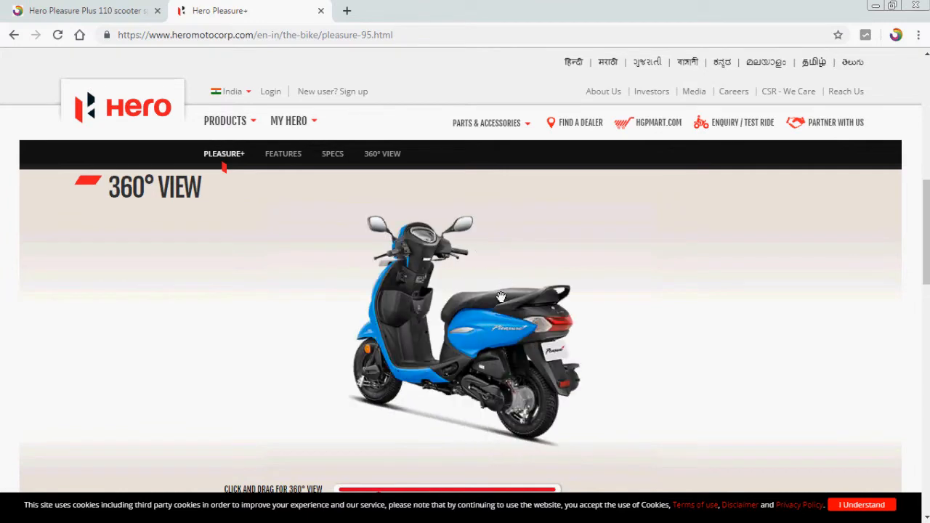
pyautogui.moveTo(502, 296); pyautogui.dragTo(410, 260)
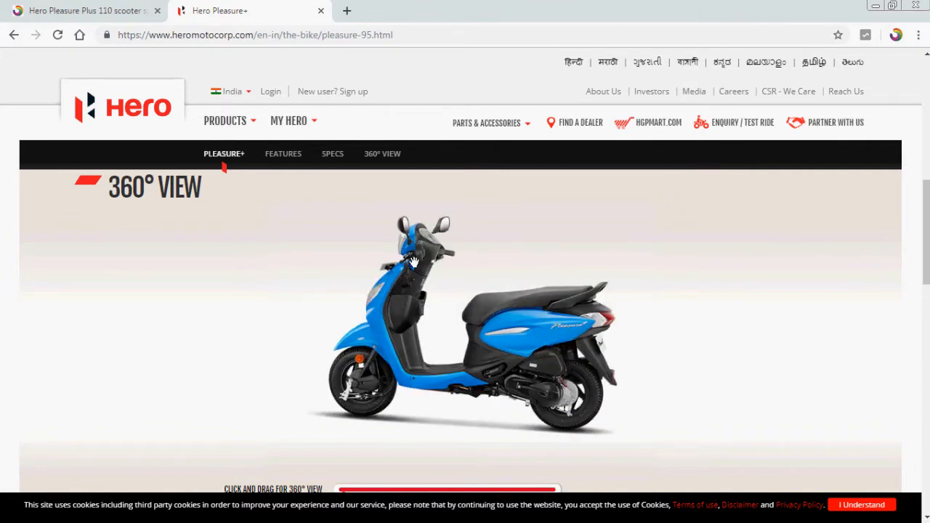
pyautogui.moveTo(413, 262); pyautogui.dragTo(619, 291)
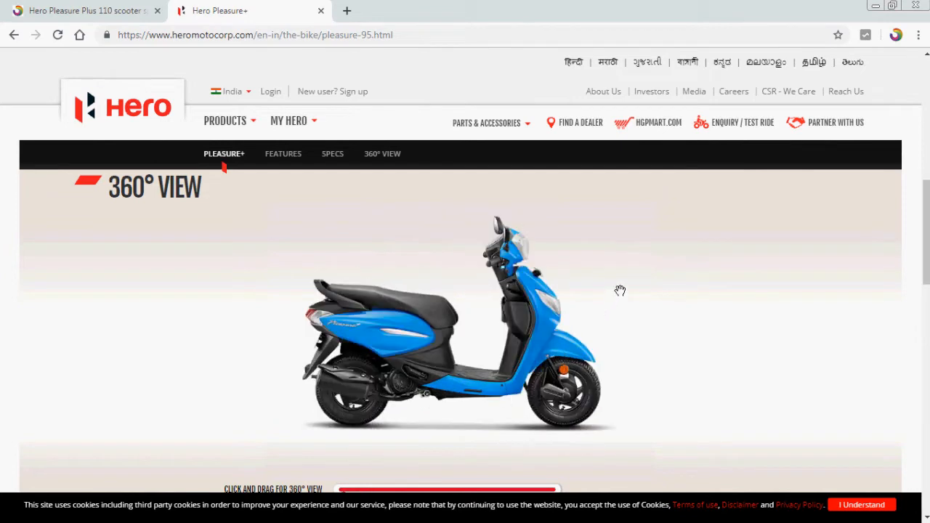
pyautogui.moveTo(620, 291); pyautogui.dragTo(489, 458)
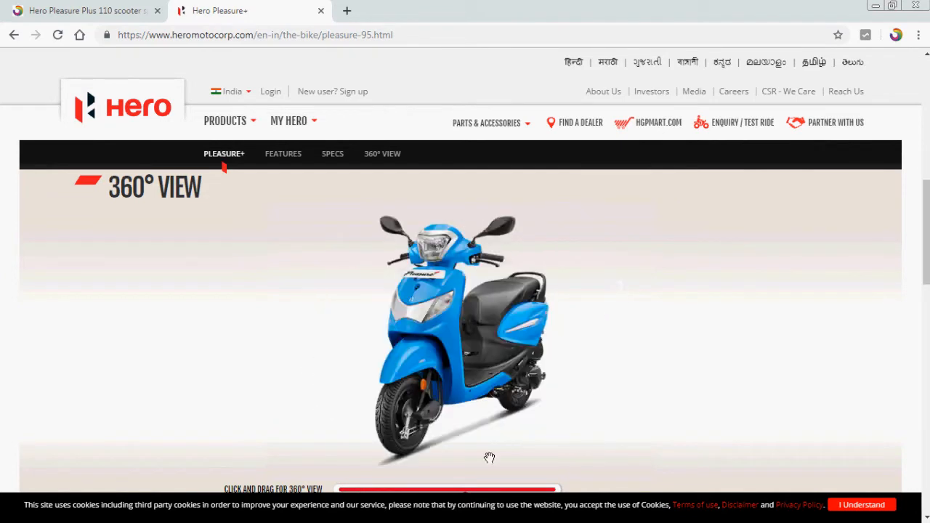
pyautogui.moveTo(490, 458); pyautogui.dragTo(589, 291)
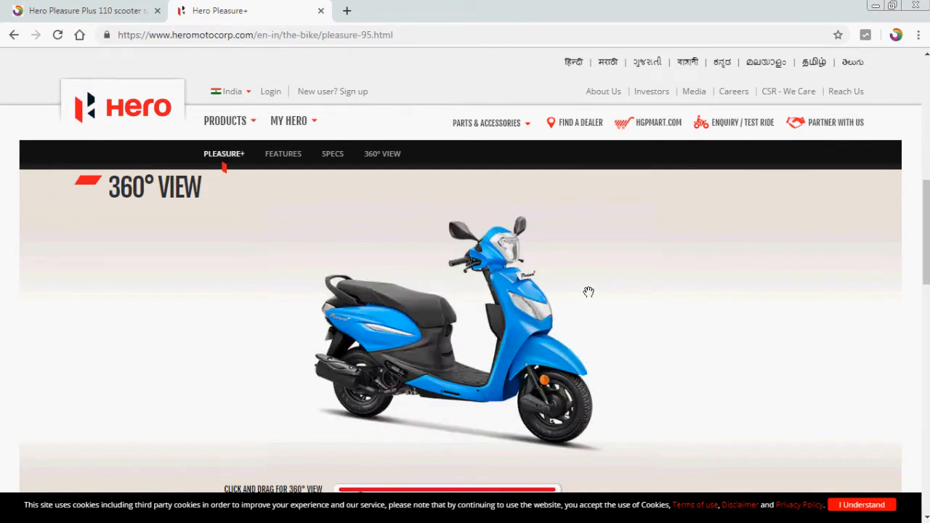
pyautogui.moveTo(589, 291); pyautogui.dragTo(385, 378)
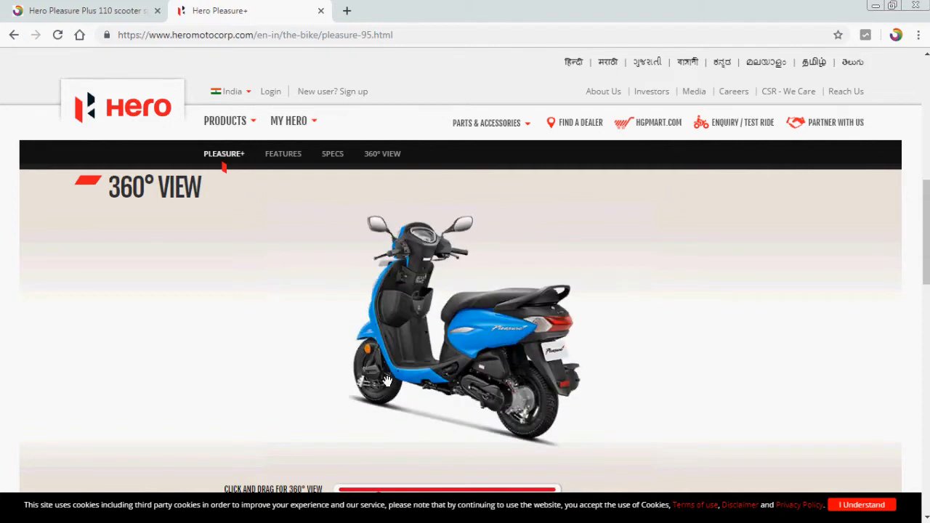
pyautogui.moveTo(386, 380); pyautogui.dragTo(593, 418)
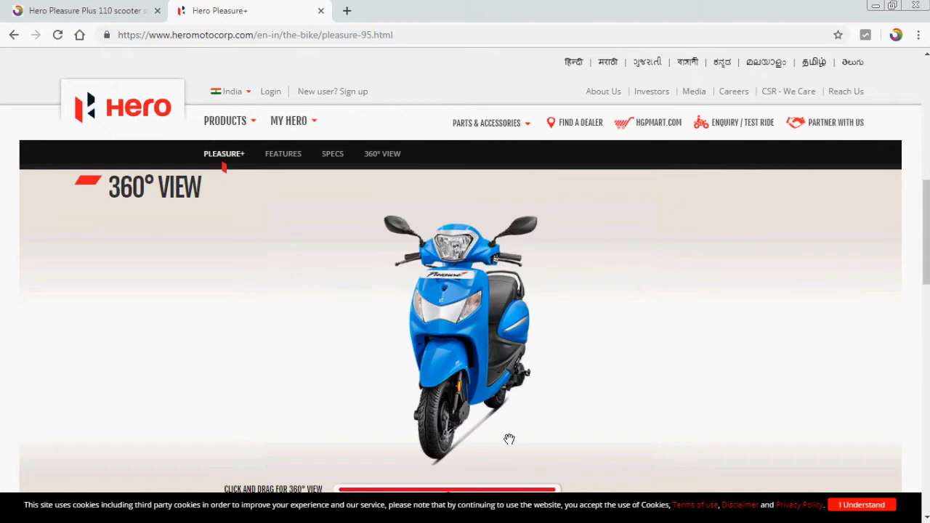
pyautogui.moveTo(509, 439); pyautogui.dragTo(330, 385)
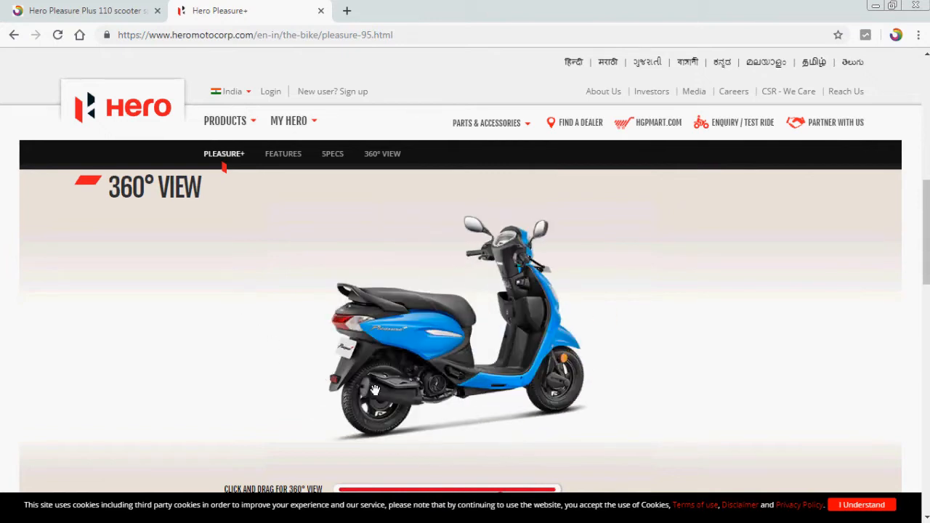
# Step: Rotate the scooter through rear quarter, side and front views, then reach the Features section
pyautogui.scroll(-3)
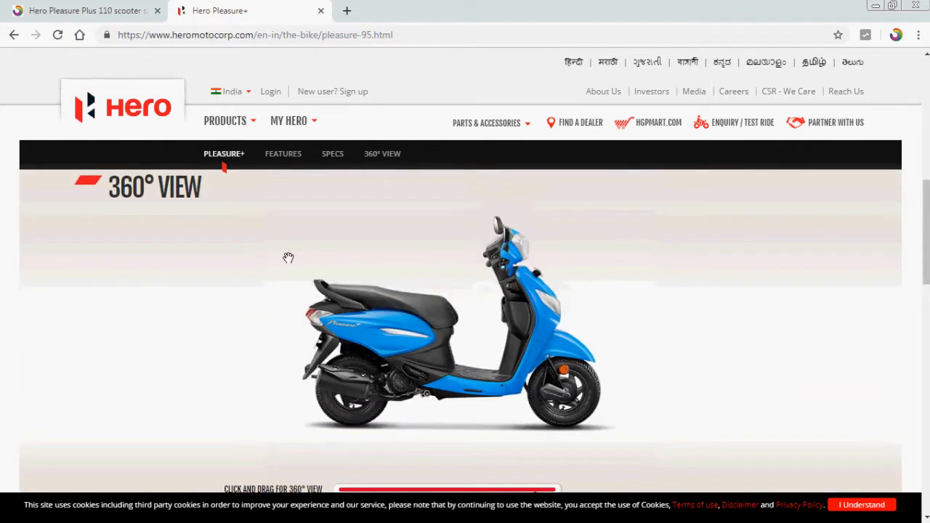
pyautogui.moveTo(288, 259); pyautogui.dragTo(549, 318)
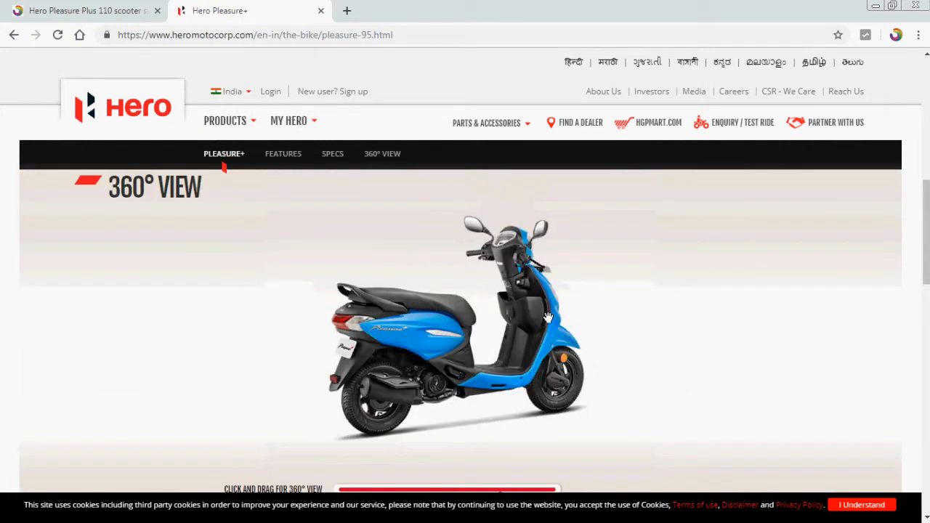
pyautogui.moveTo(550, 317); pyautogui.dragTo(477, 282)
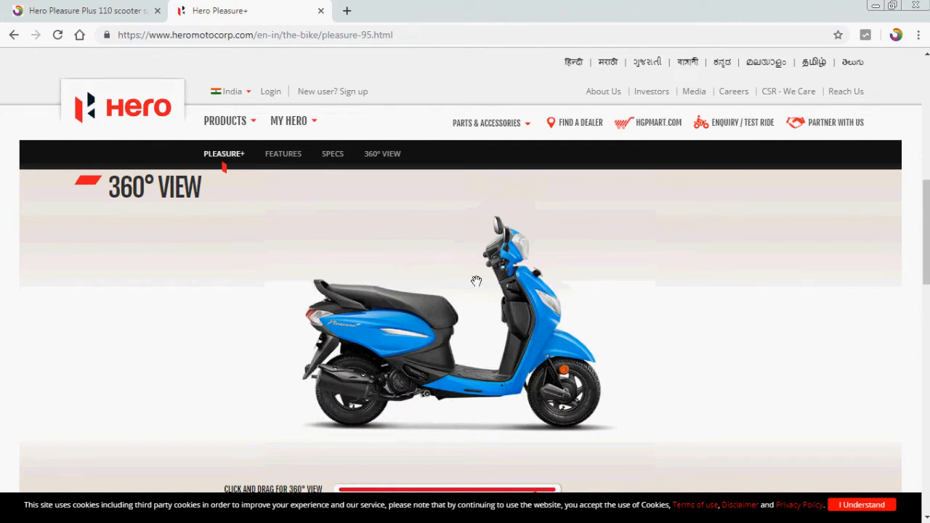
pyautogui.moveTo(476, 282); pyautogui.dragTo(529, 329)
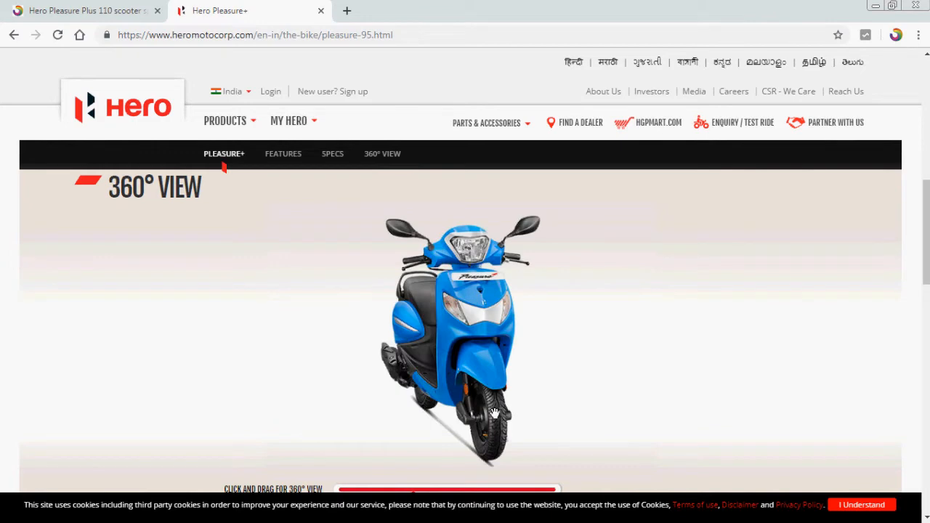
pyautogui.scroll(-3)
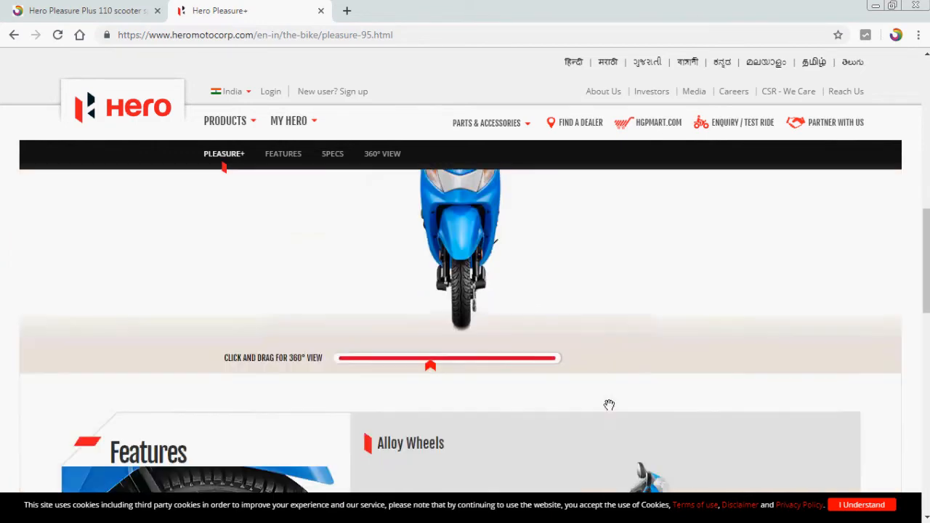
# Step: Step the Features gallery through Retro Headlamp, Sporty Tail Lamp and New Analog Speedometer pictures
pyautogui.scroll(-3)
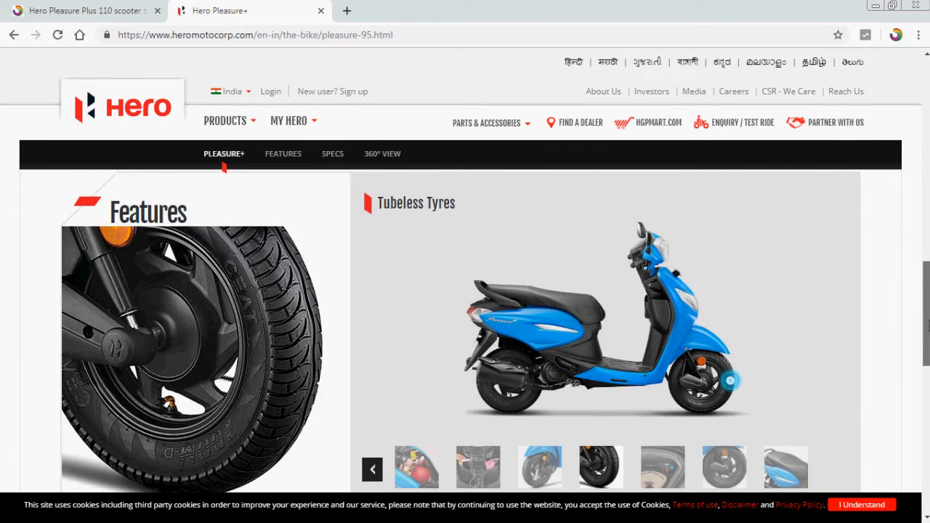
pyautogui.click(372, 468)
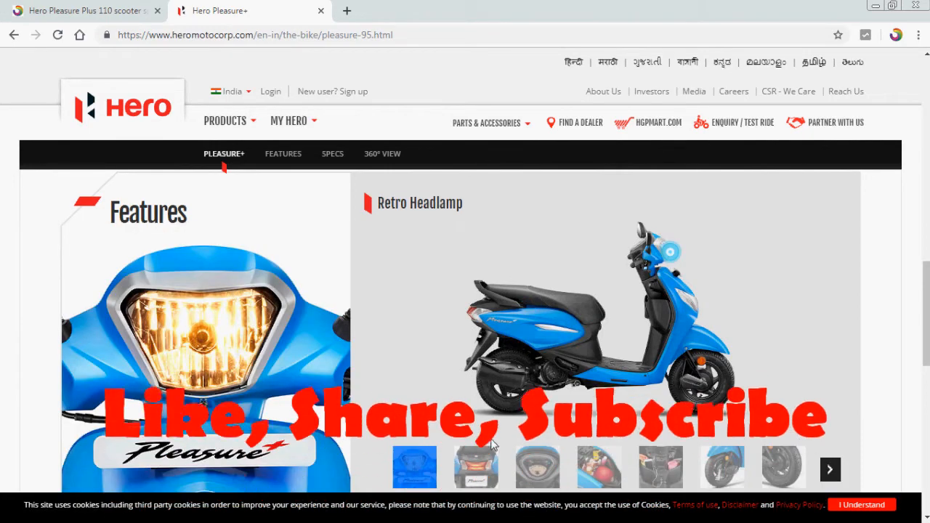
pyautogui.click(475, 468)
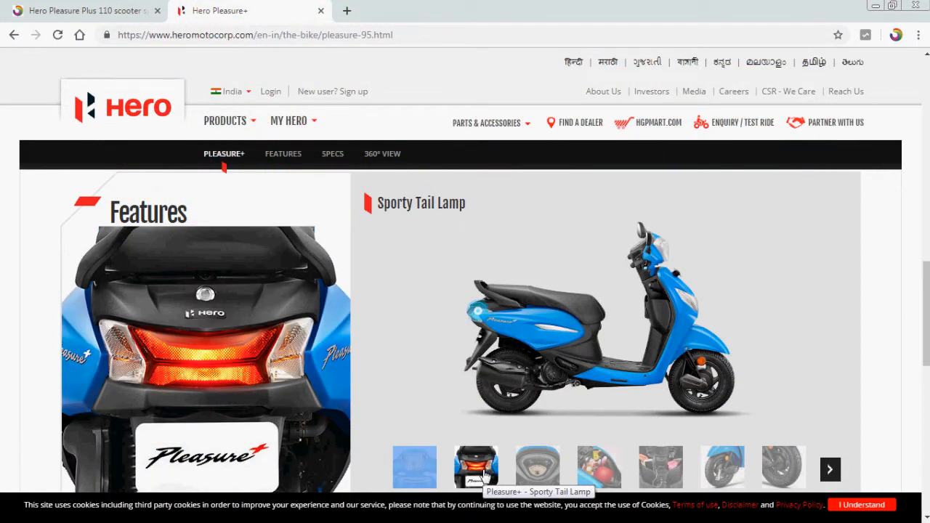
pyautogui.click(537, 468)
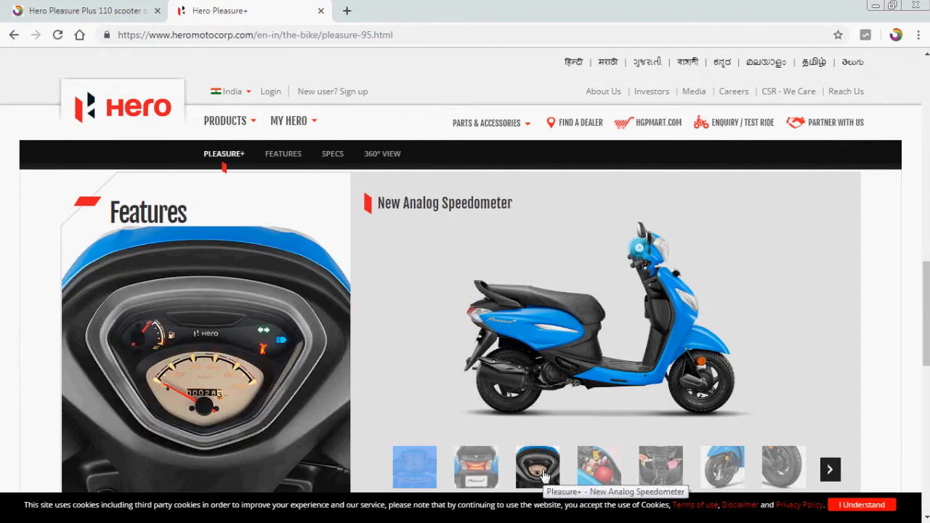
pyautogui.click(599, 468)
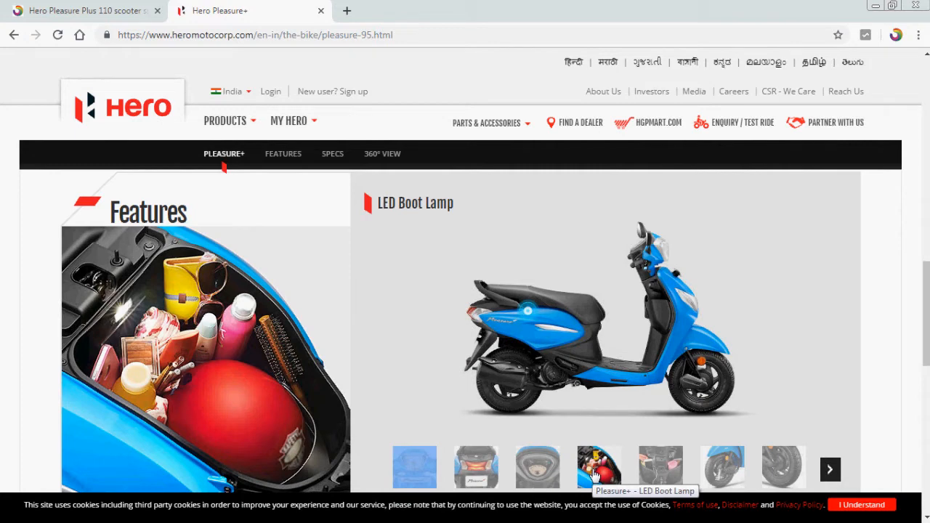
# Step: View the Mobile Charging Port and Dual Textured Seat pictures, then reach the Specs section
pyautogui.click(660, 469)
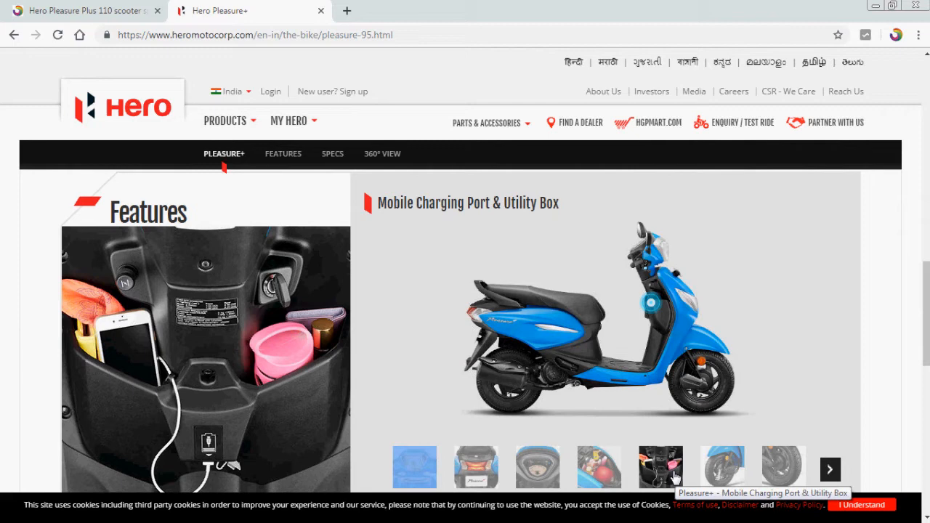
pyautogui.moveTo(683, 445)
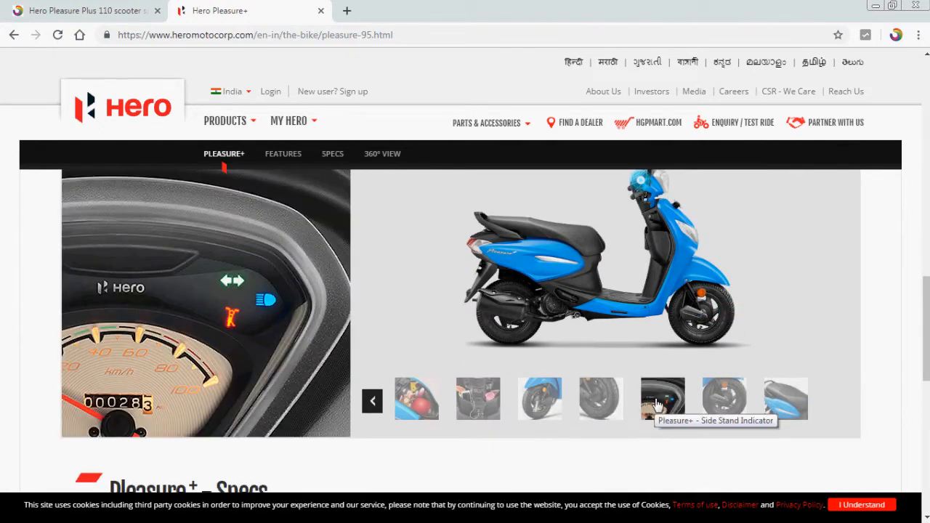
pyautogui.click(724, 398)
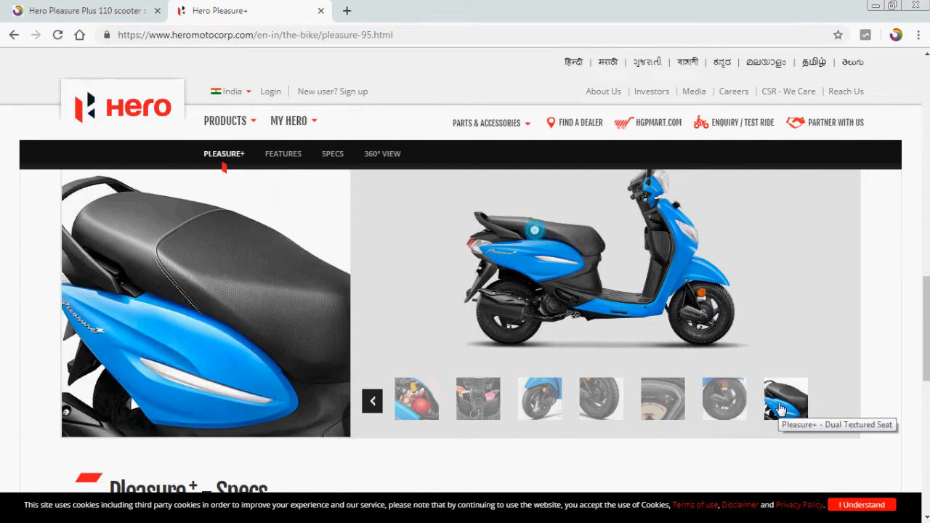
pyautogui.scroll(-3)
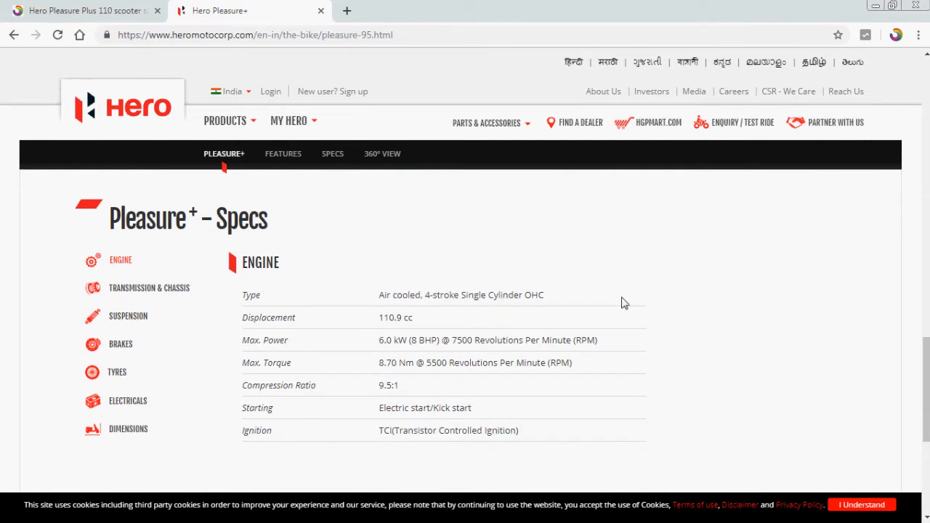
pyautogui.moveTo(741, 280)
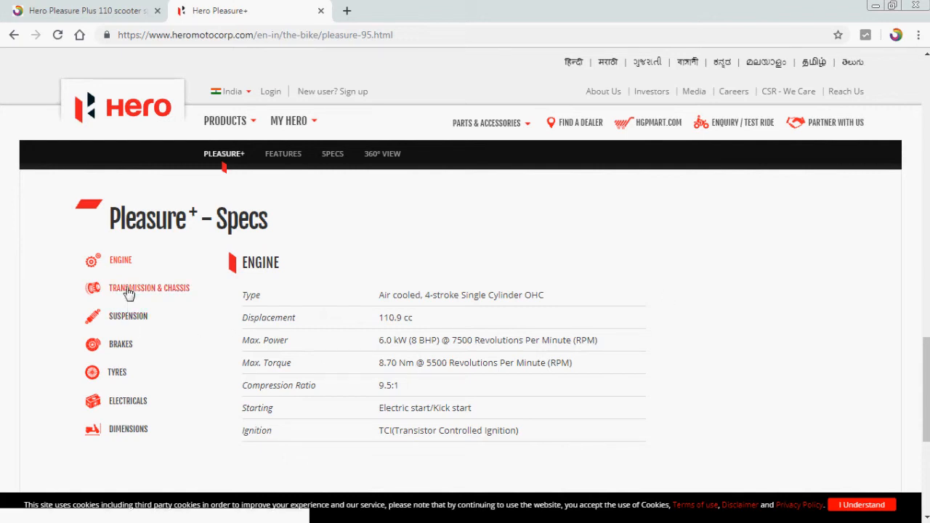
# Step: View the Transmission & Chassis, Suspension, Brakes, Tyres and Electricals spec tables in turn
pyautogui.click(149, 288)
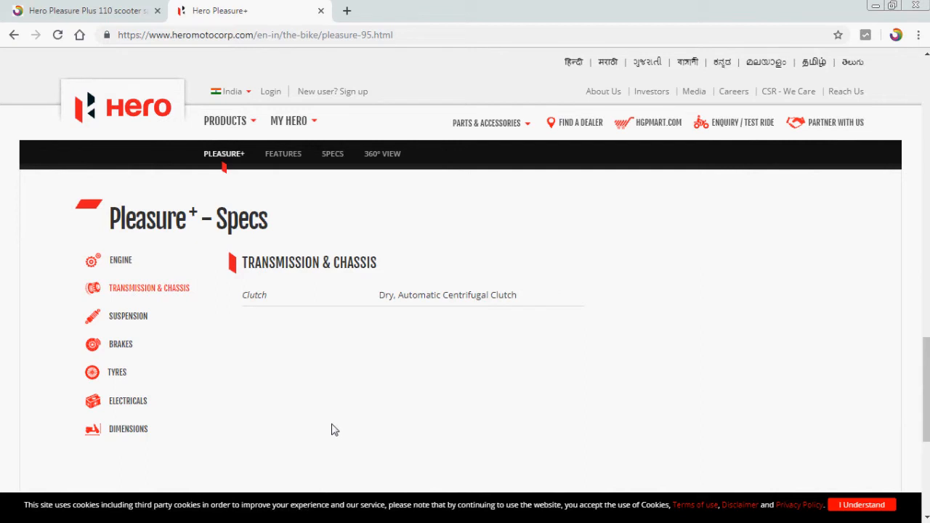
pyautogui.moveTo(128, 317)
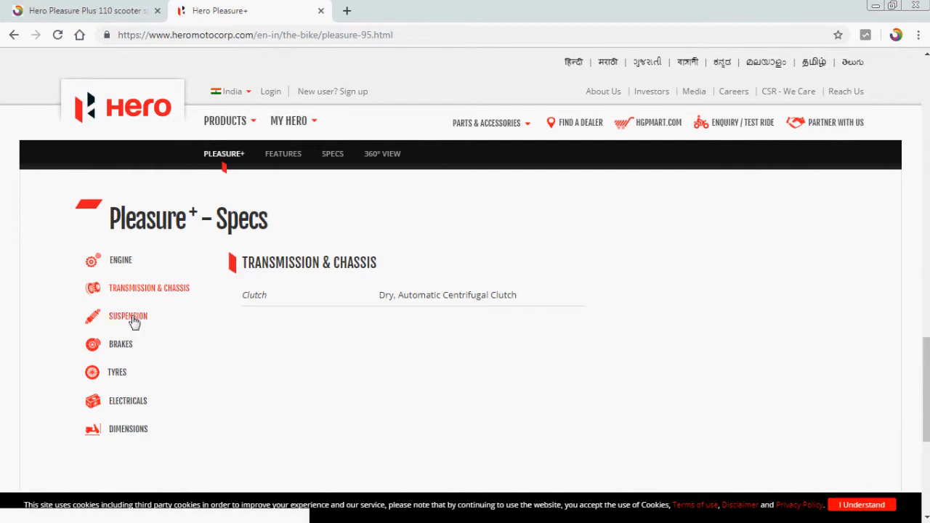
pyautogui.click(127, 316)
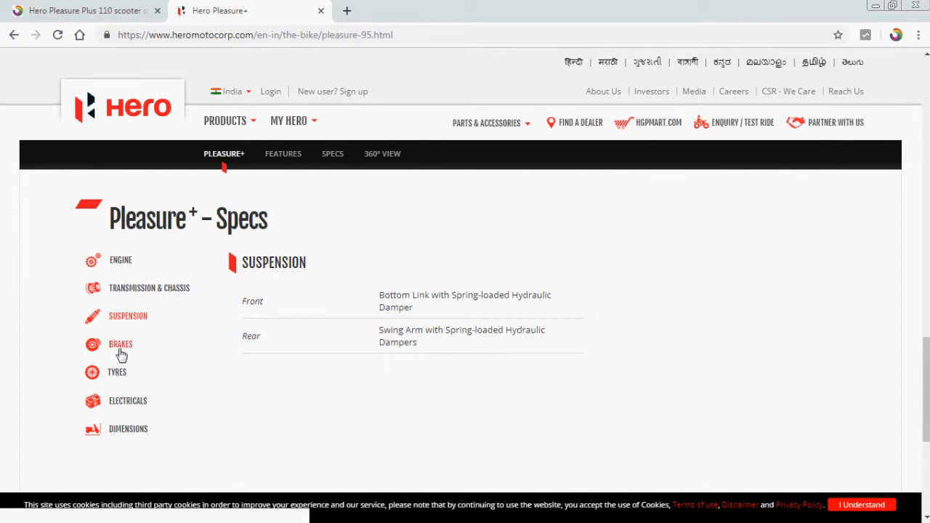
pyautogui.click(121, 343)
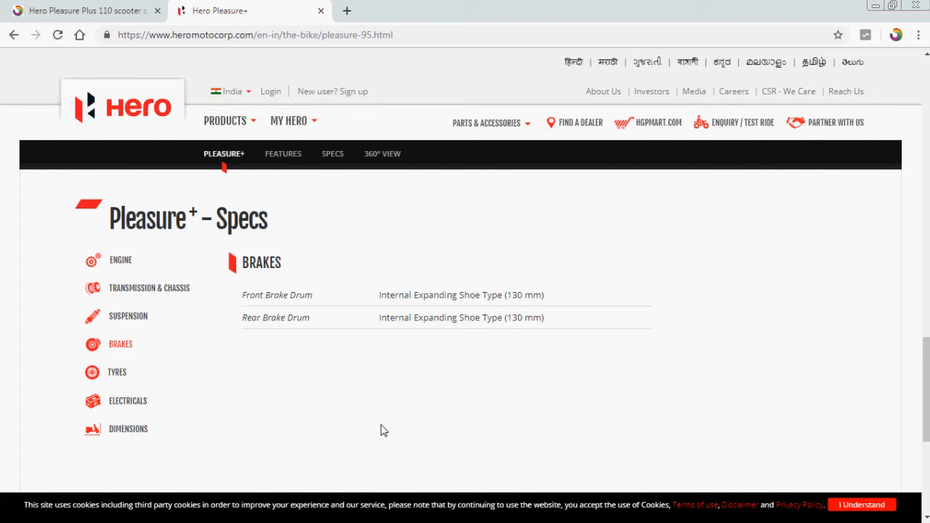
pyautogui.moveTo(375, 431)
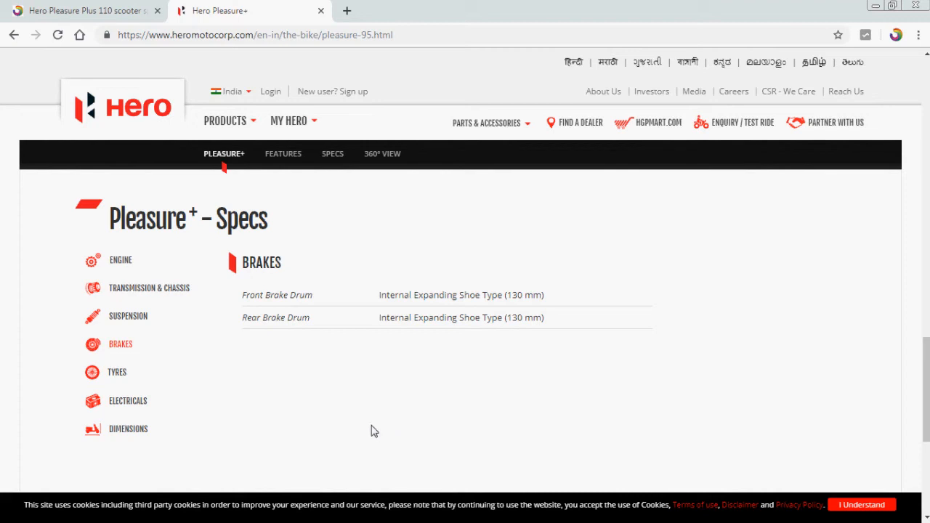
pyautogui.click(116, 372)
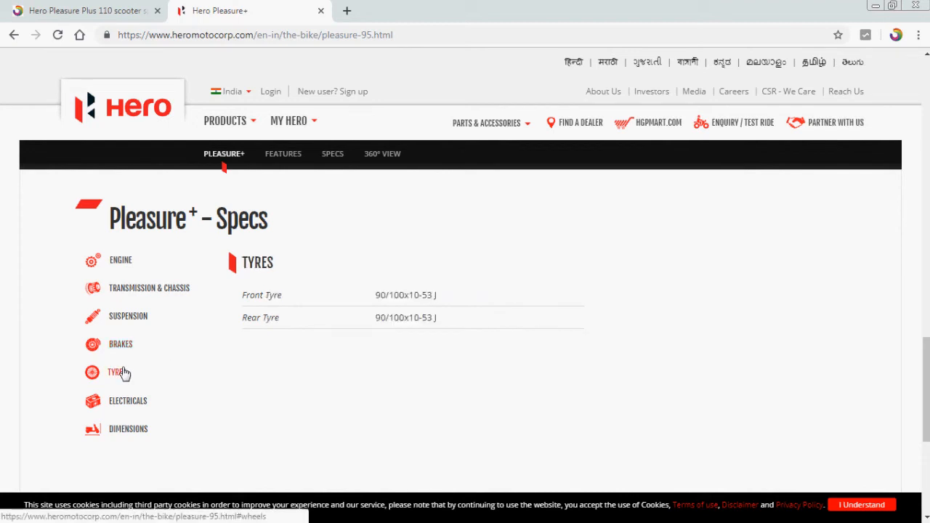
pyautogui.moveTo(343, 386)
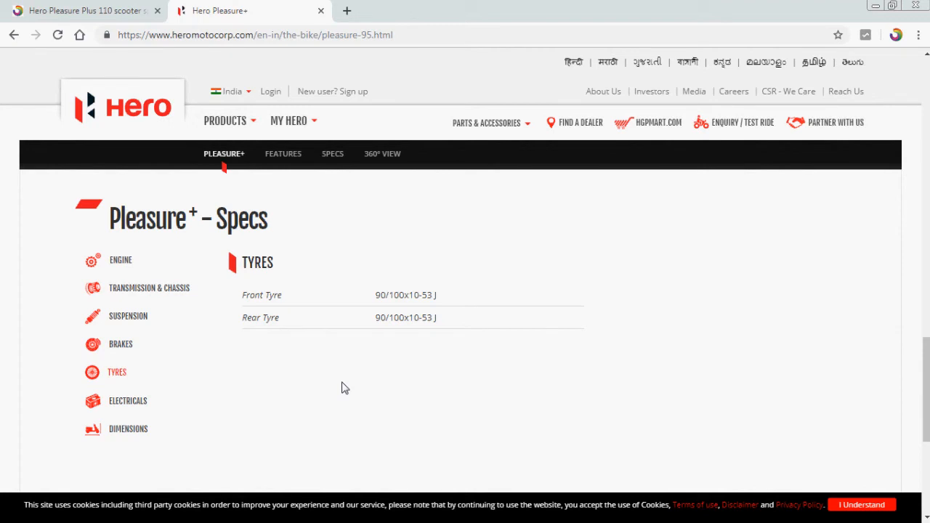
pyautogui.click(128, 401)
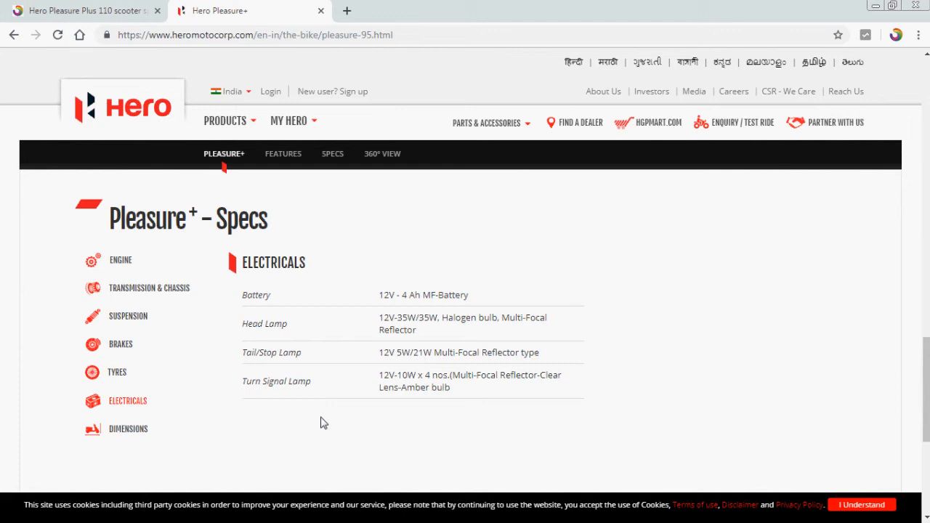
# Step: View the Dimensions specs and Compare section's Please Select dropdown, then return to the page top
pyautogui.click(128, 429)
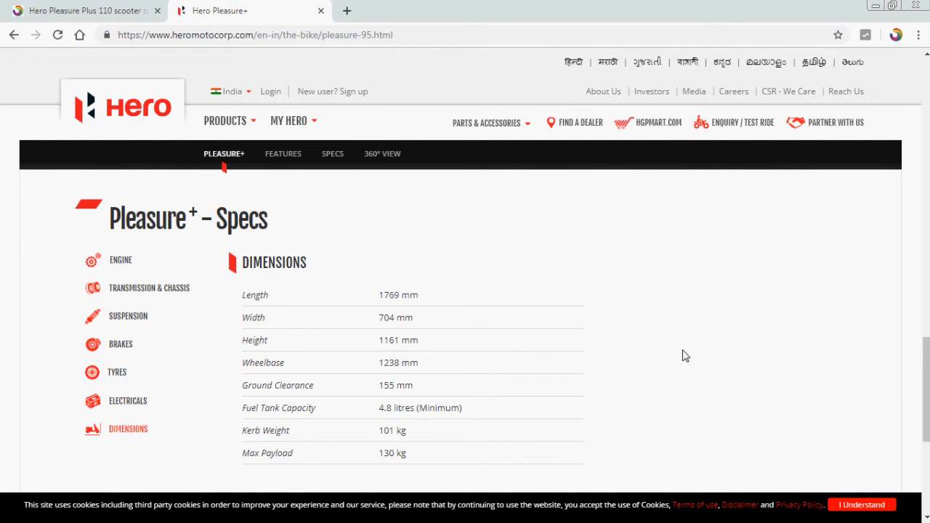
pyautogui.scroll(-3)
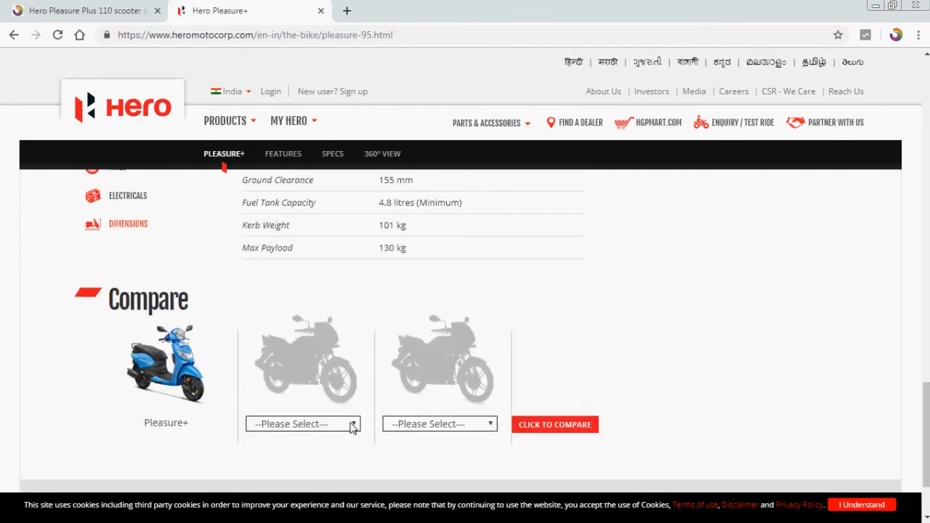
pyautogui.click(302, 425)
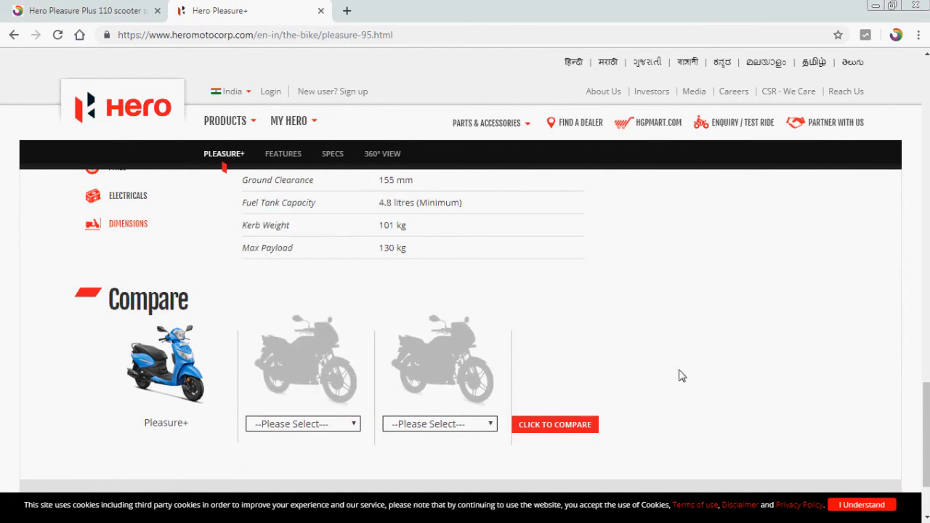
pyautogui.click(303, 425)
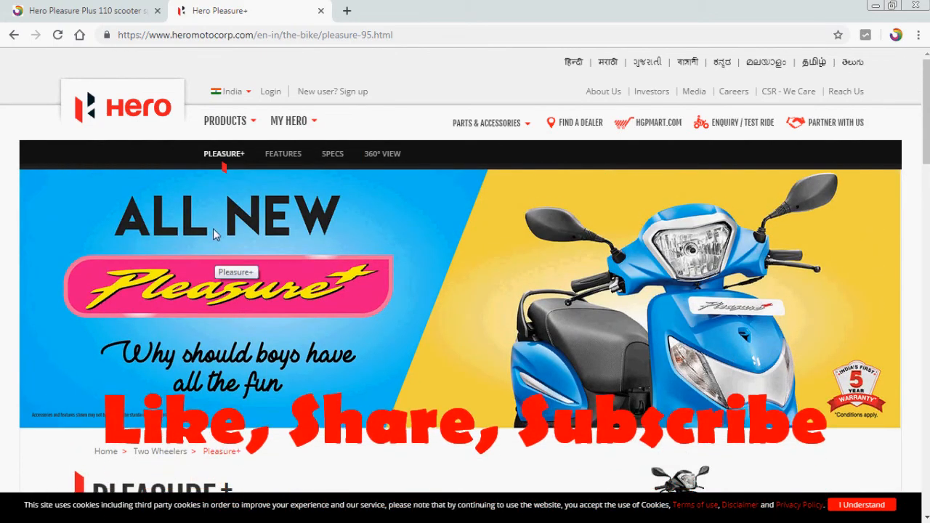
# Step: Jump via the nav bar to the Features and 360° View sections of the Pleasure+ page
pyautogui.click(282, 154)
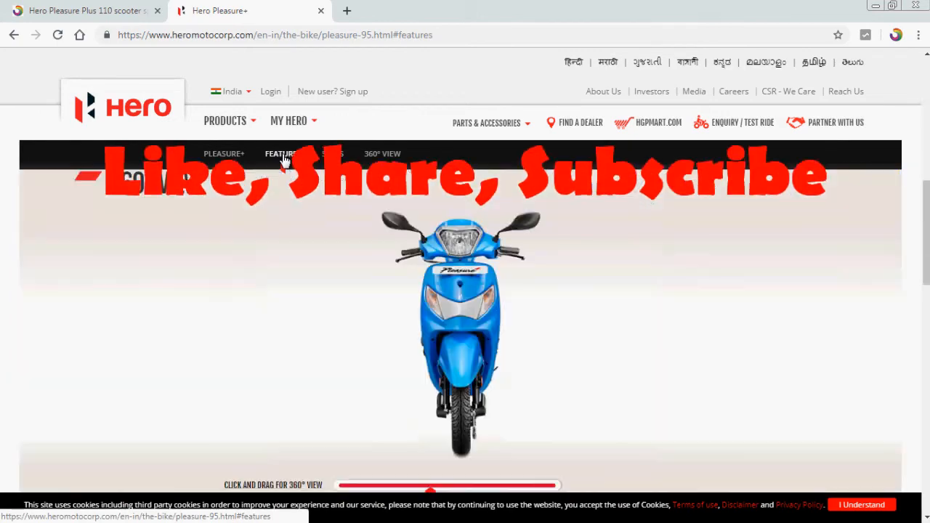
pyautogui.click(331, 154)
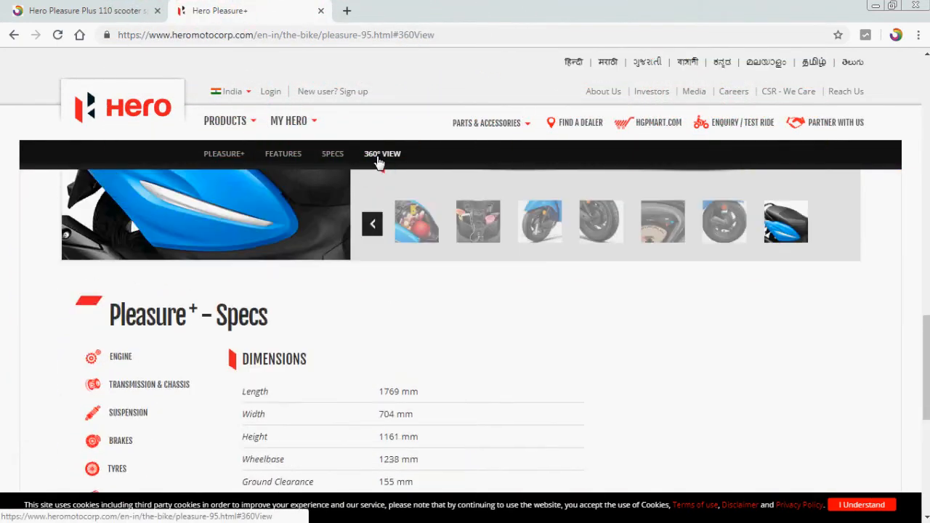
pyautogui.click(383, 155)
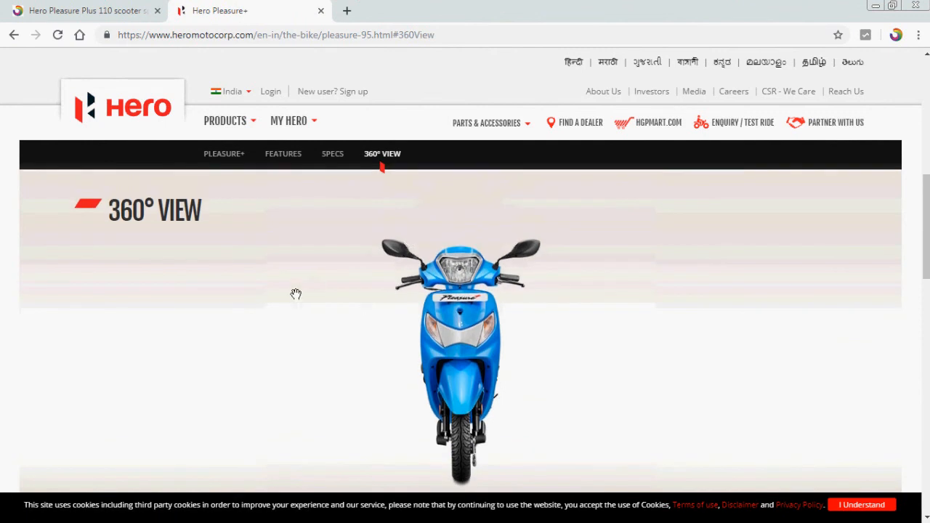
pyautogui.moveTo(568, 285)
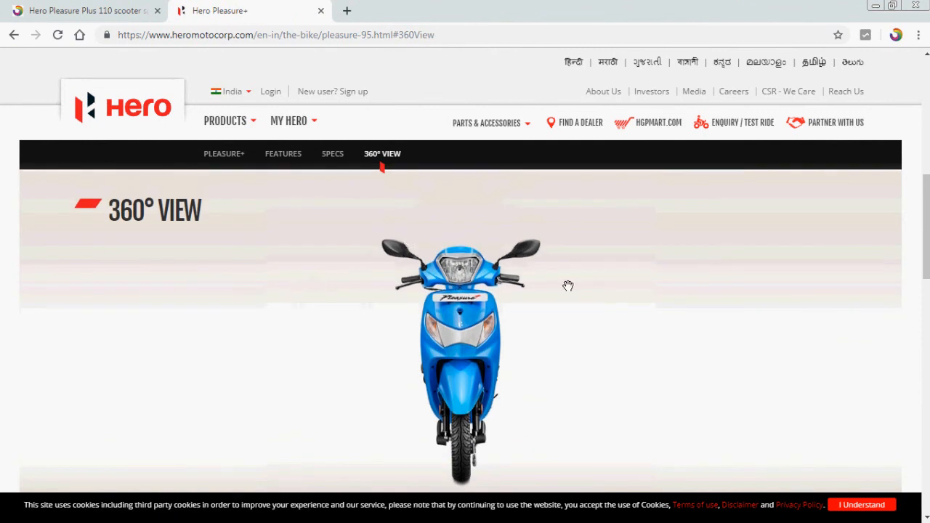
pyautogui.moveTo(254, 245)
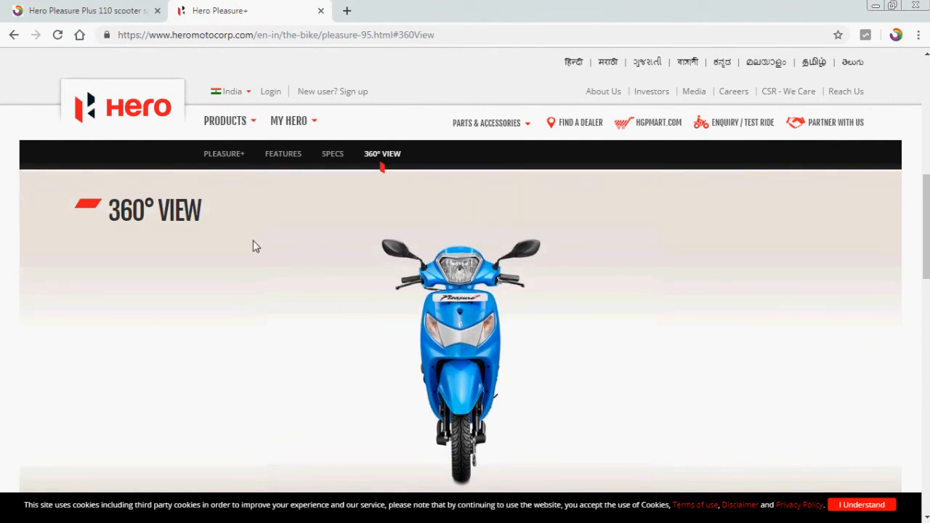
# Step: Switch back to the USNMix Pleasure Plus 110 article and scroll down its specification points
pyautogui.click(84, 10)
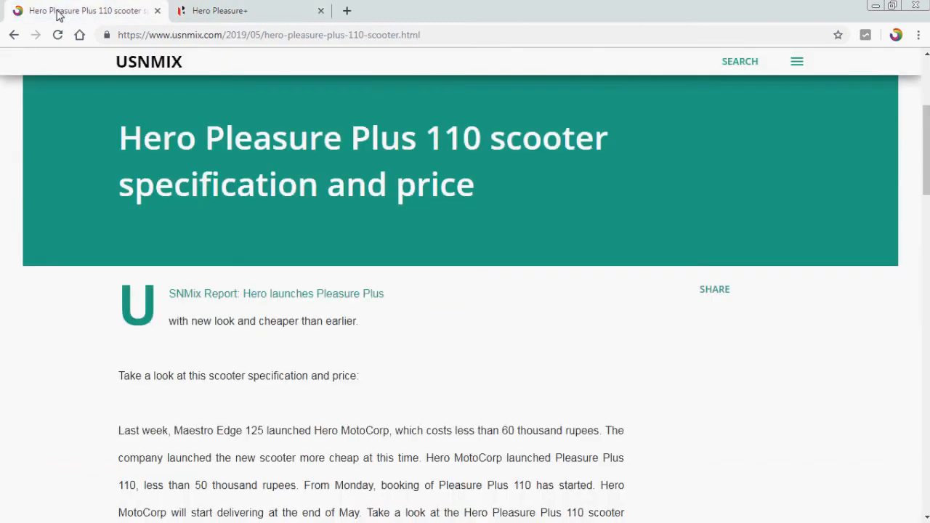
pyautogui.scroll(-3)
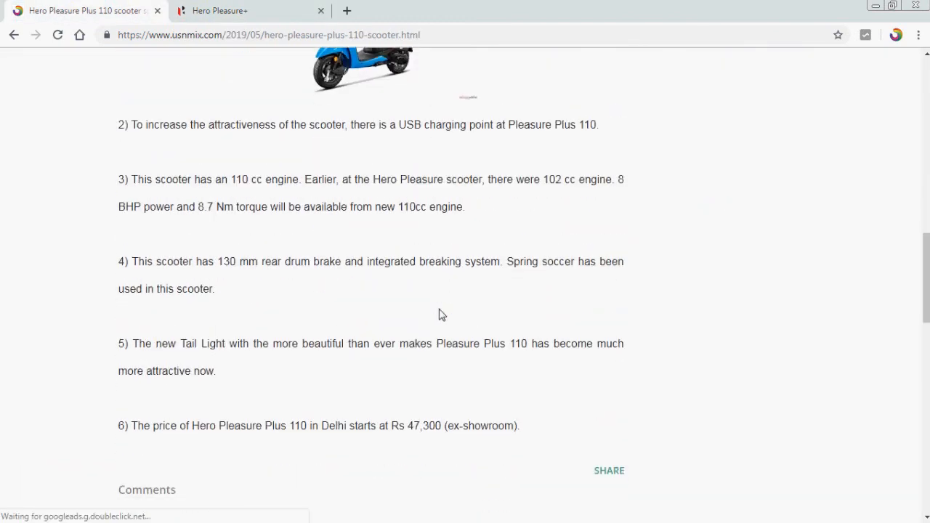